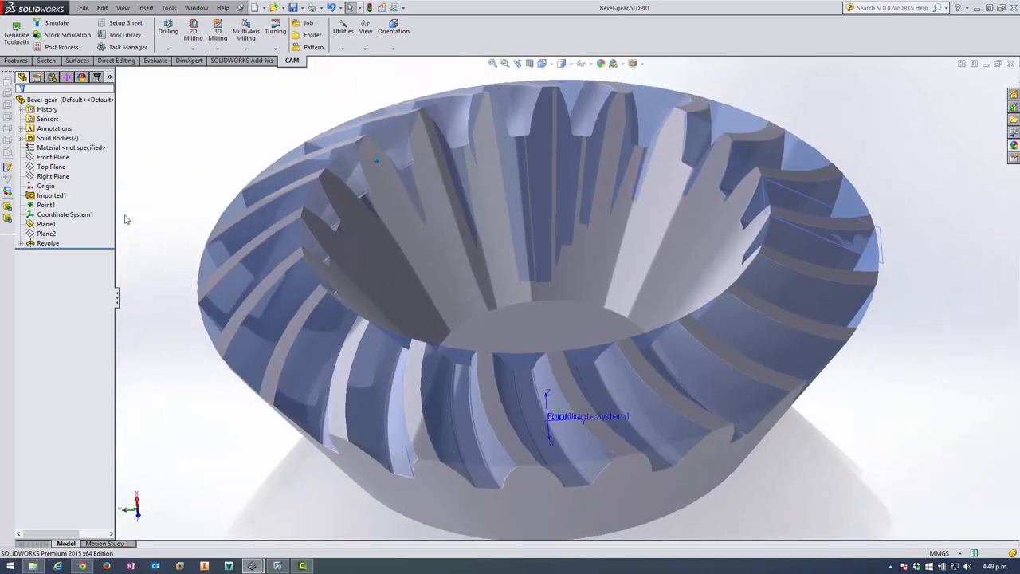
Step: Create a new milling job with cylindrical stock on the Haas VF-3 + TR210 machine
{"action": "left_click", "coordinate": [309, 26]}
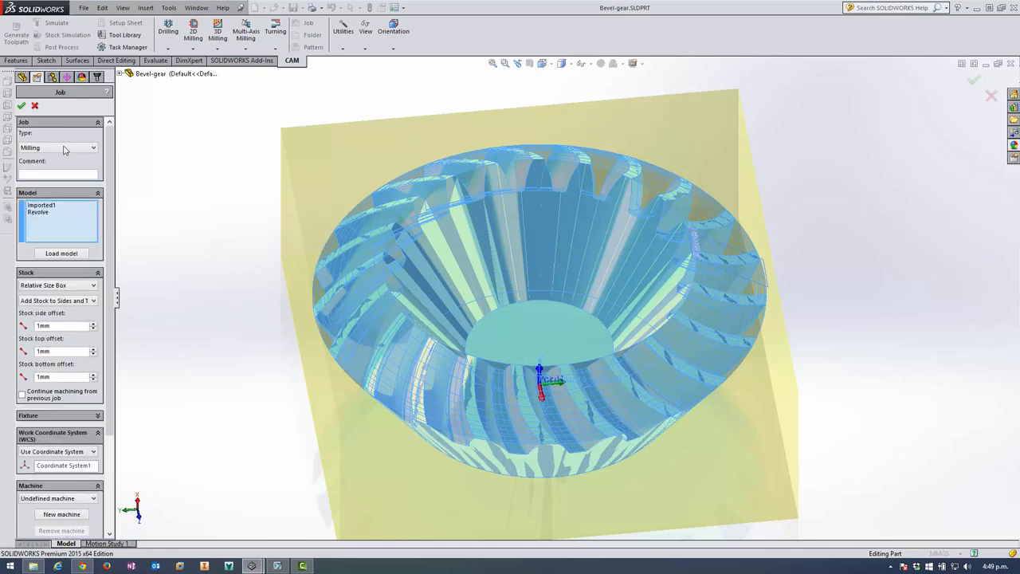
{"action": "left_click", "coordinate": [97, 122]}
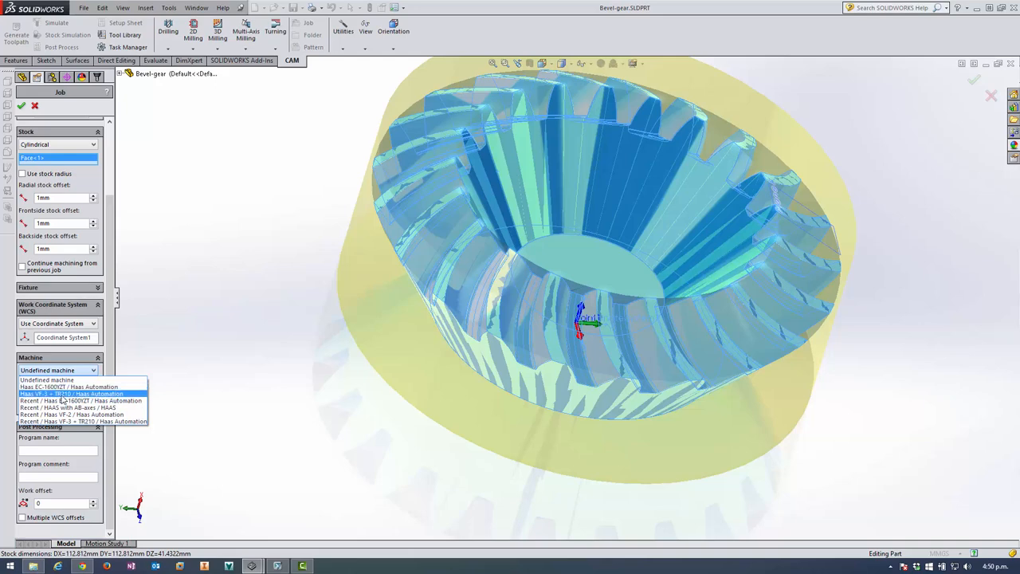
{"action": "mouse_move", "coordinate": [67, 398]}
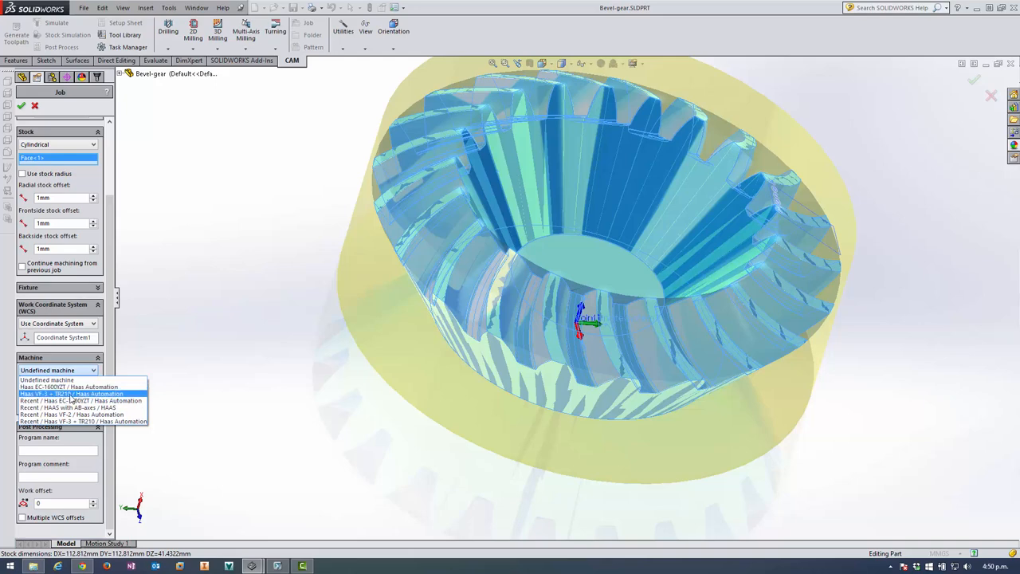
{"action": "left_click", "coordinate": [71, 393]}
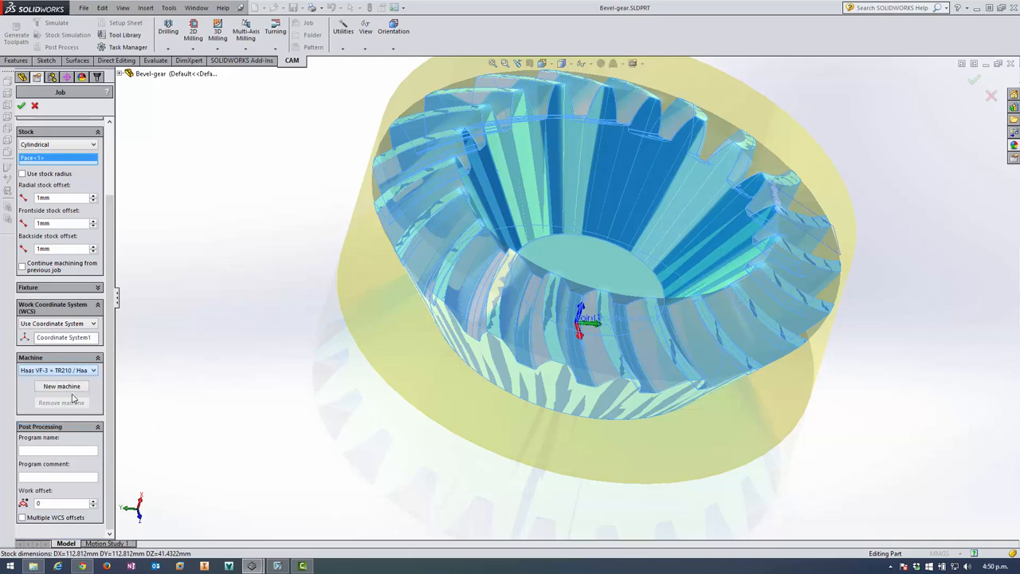
{"action": "scroll", "scroll_direction": "down", "scroll_amount": 3}
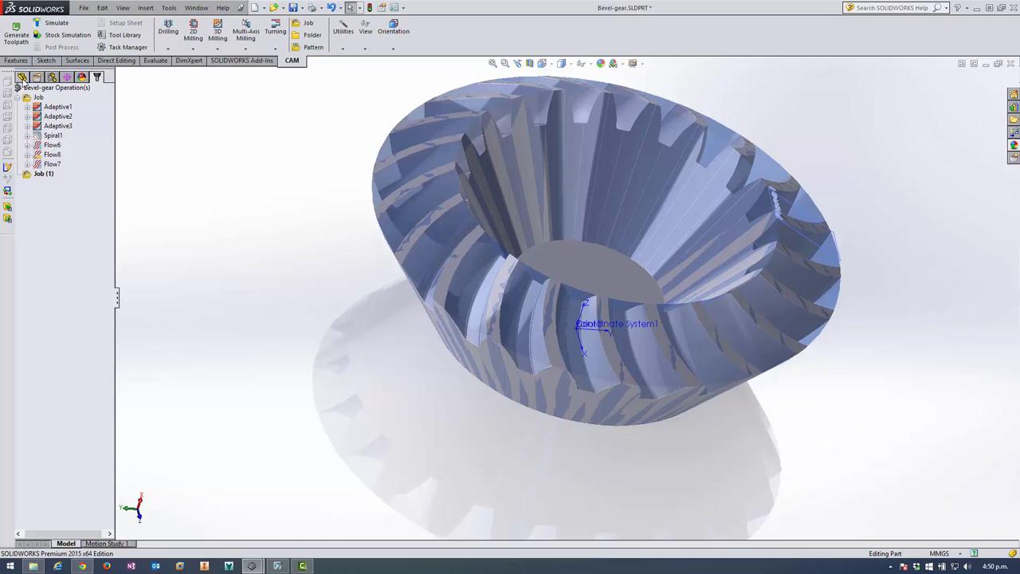
Step: Create a solid spun profile of the gear at 0.01 mm tolerance with smoothing
{"action": "right_click", "coordinate": [47, 243]}
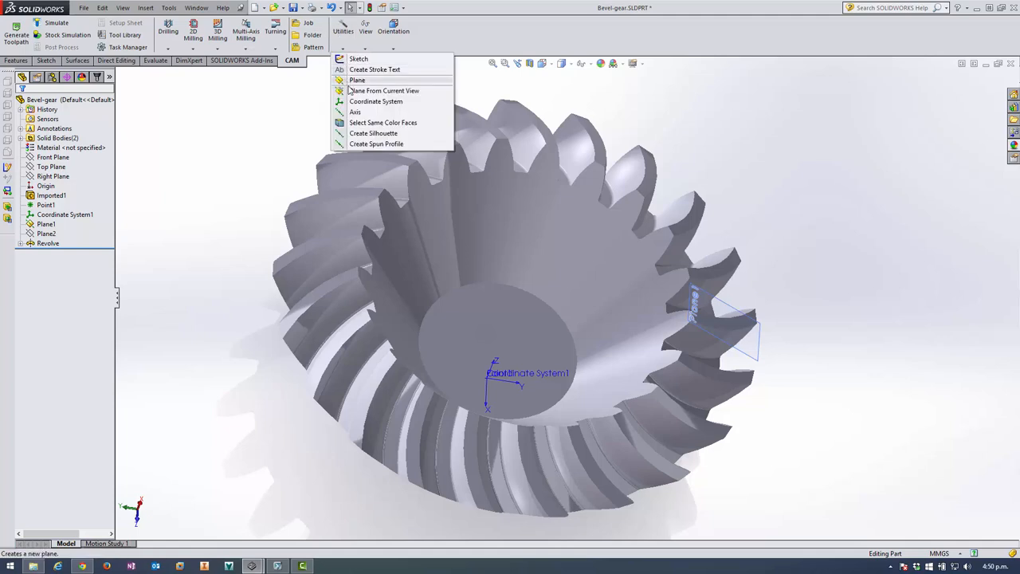
{"action": "left_click", "coordinate": [377, 144]}
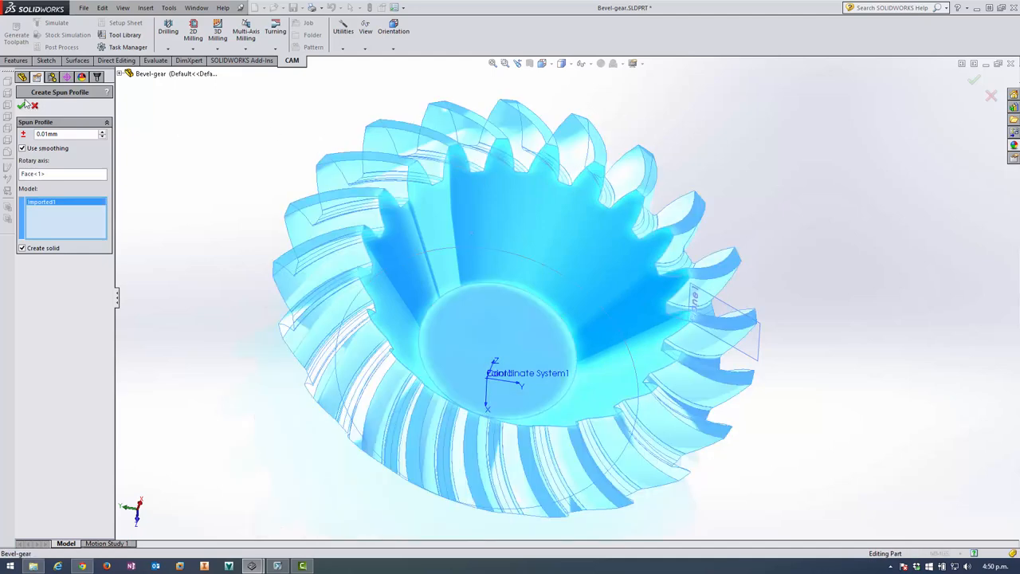
{"action": "mouse_move", "coordinate": [24, 108]}
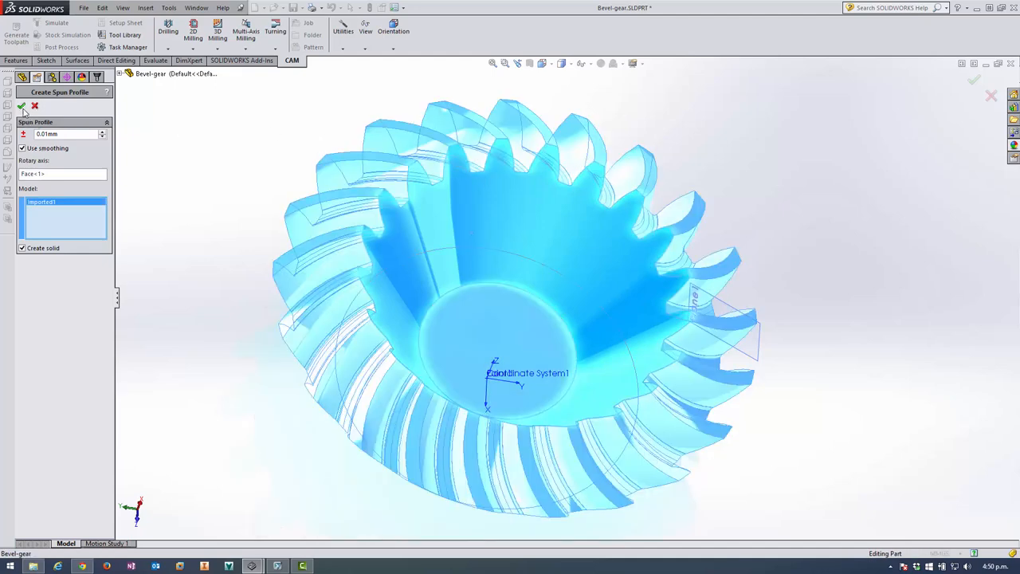
{"action": "left_click", "coordinate": [21, 105]}
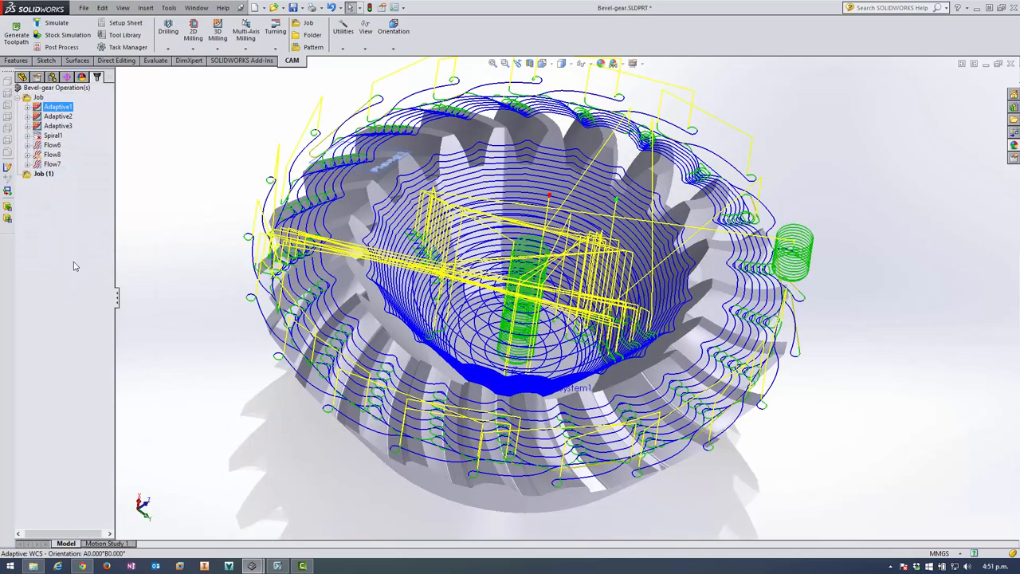
Step: Add an adaptive clearing operation using the Ø10 R1 bull-nose tool #11
{"action": "left_click", "coordinate": [36, 107]}
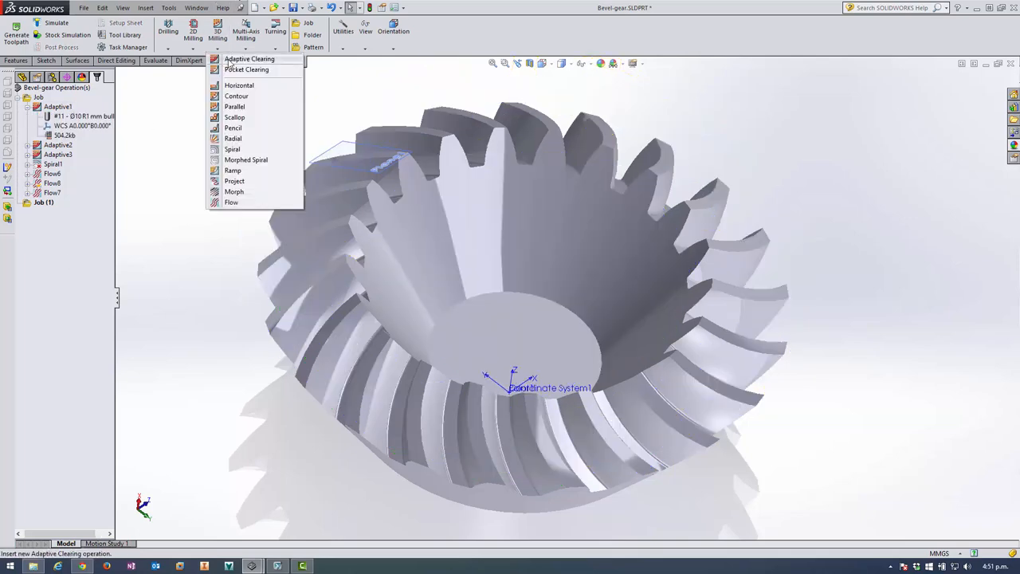
{"action": "left_click", "coordinate": [249, 59]}
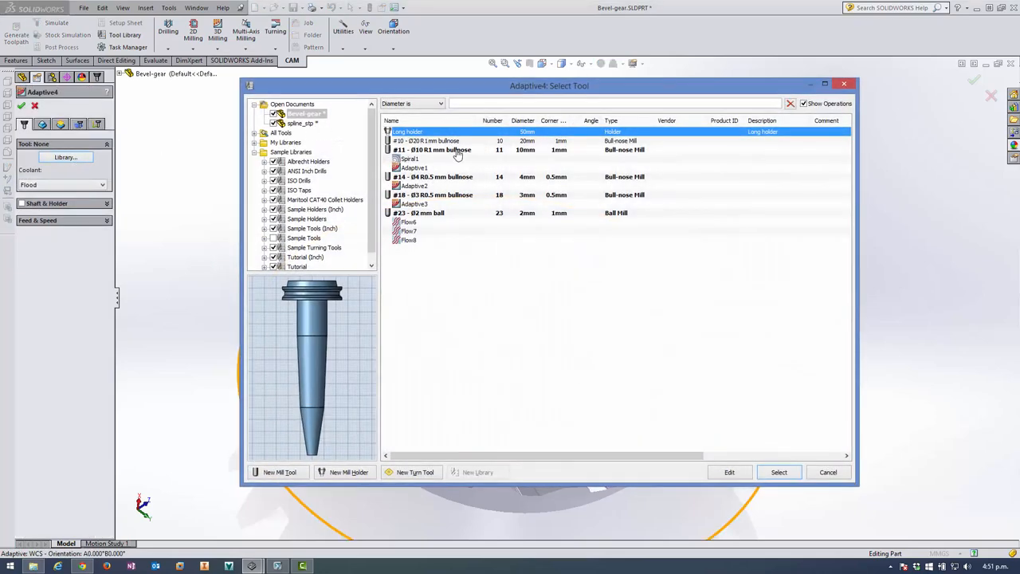
{"action": "left_click", "coordinate": [432, 150]}
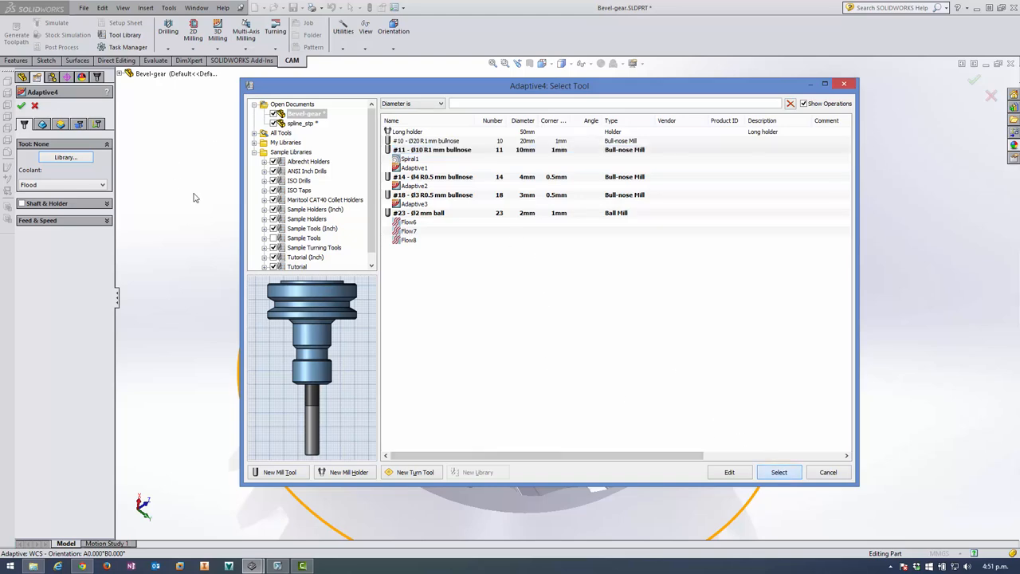
{"action": "left_click", "coordinate": [779, 472]}
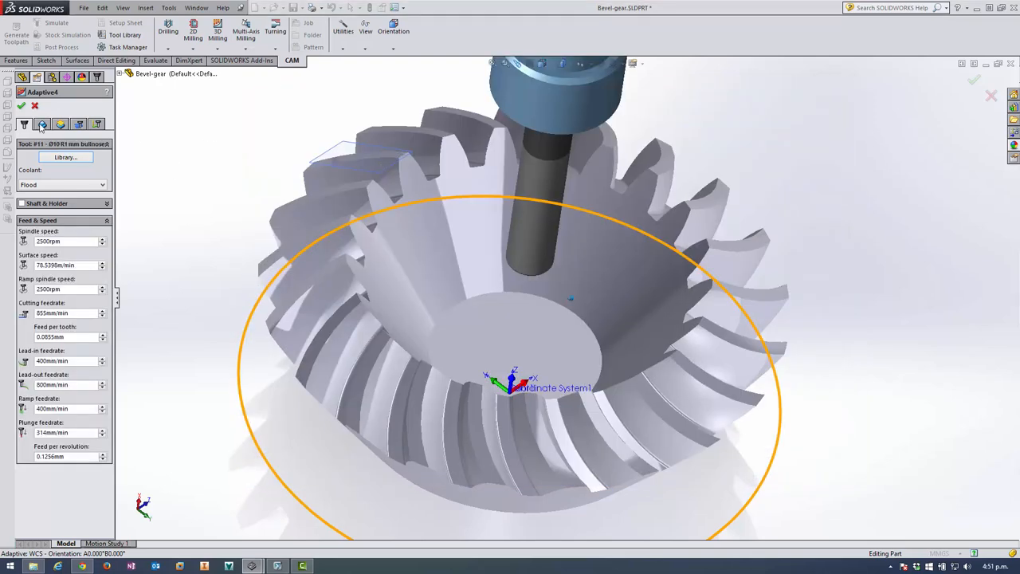
Step: Set minimum retraction and a 50% stay-down level, then generate the adaptive toolpath
{"action": "left_click", "coordinate": [42, 124]}
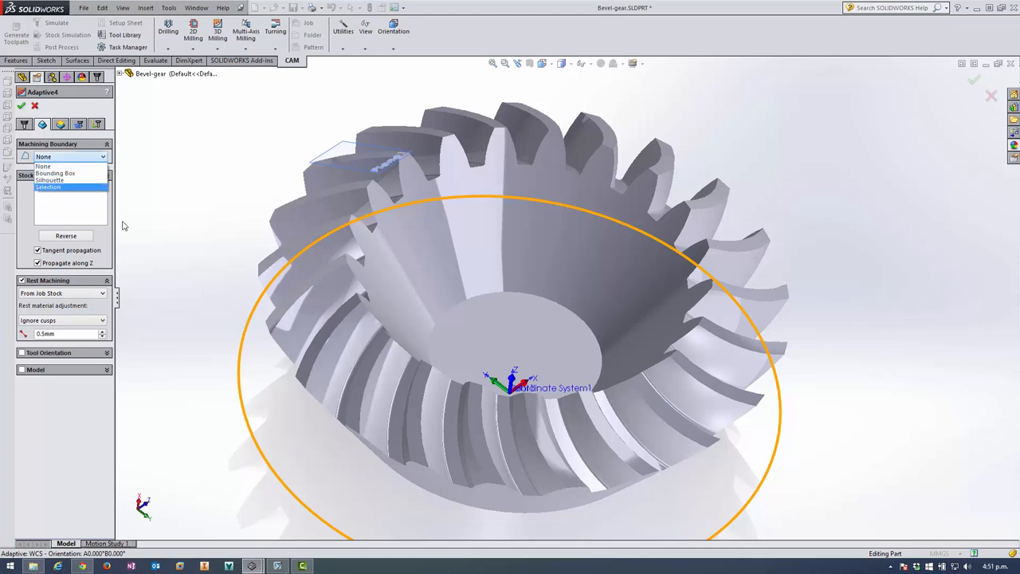
{"action": "left_click", "coordinate": [50, 180]}
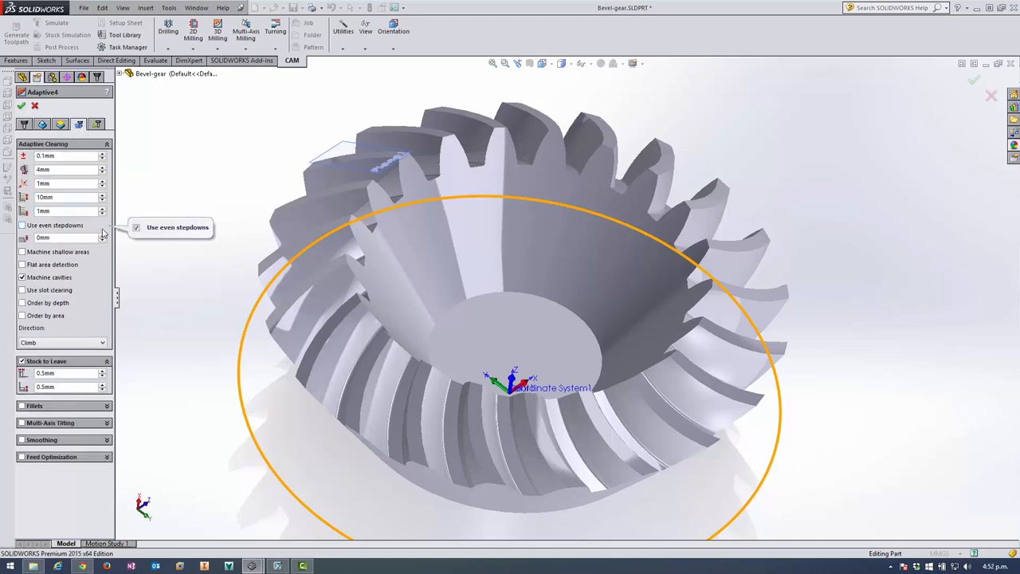
{"action": "mouse_move", "coordinate": [29, 270]}
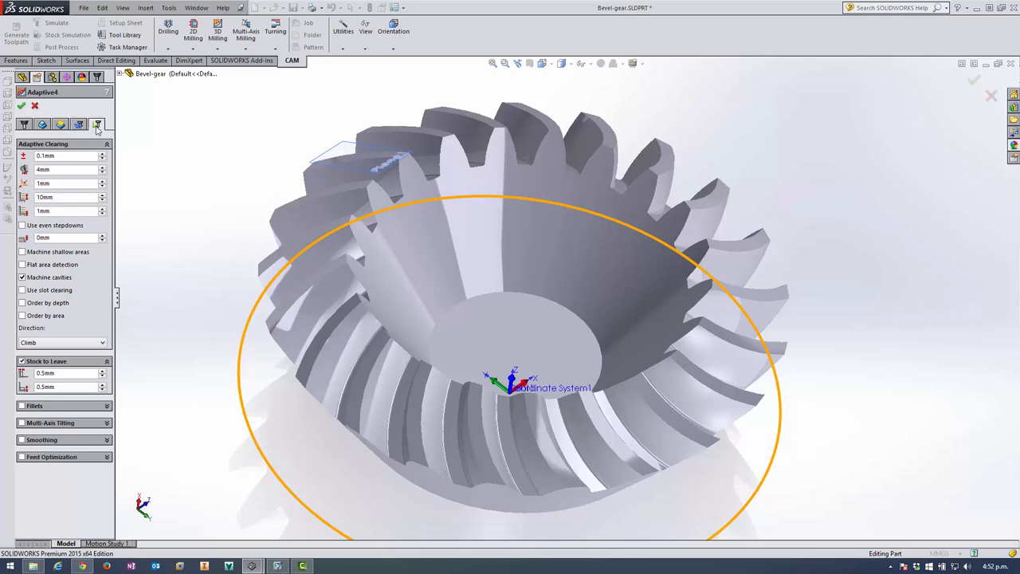
{"action": "left_click", "coordinate": [78, 124]}
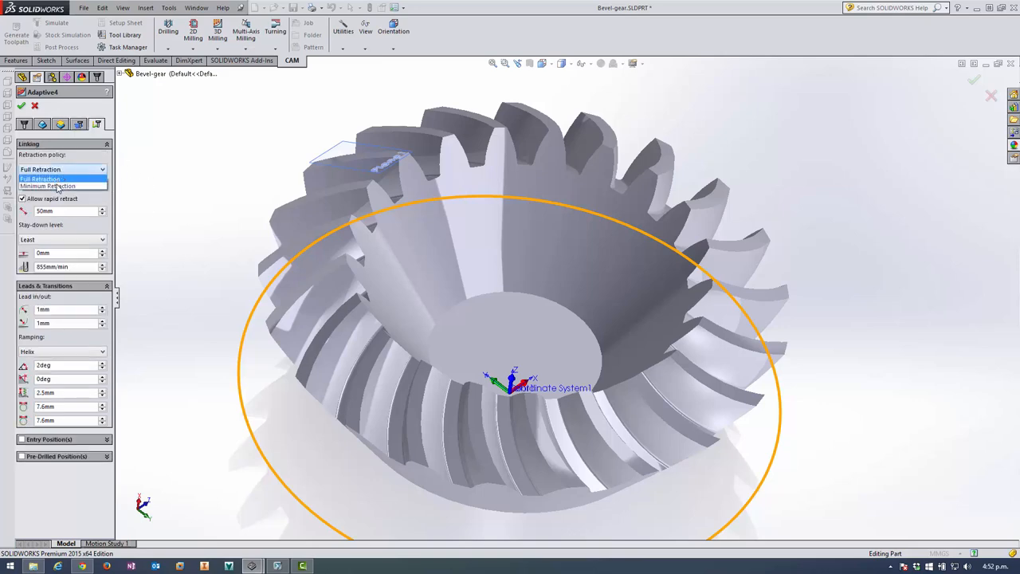
{"action": "left_click", "coordinate": [62, 187]}
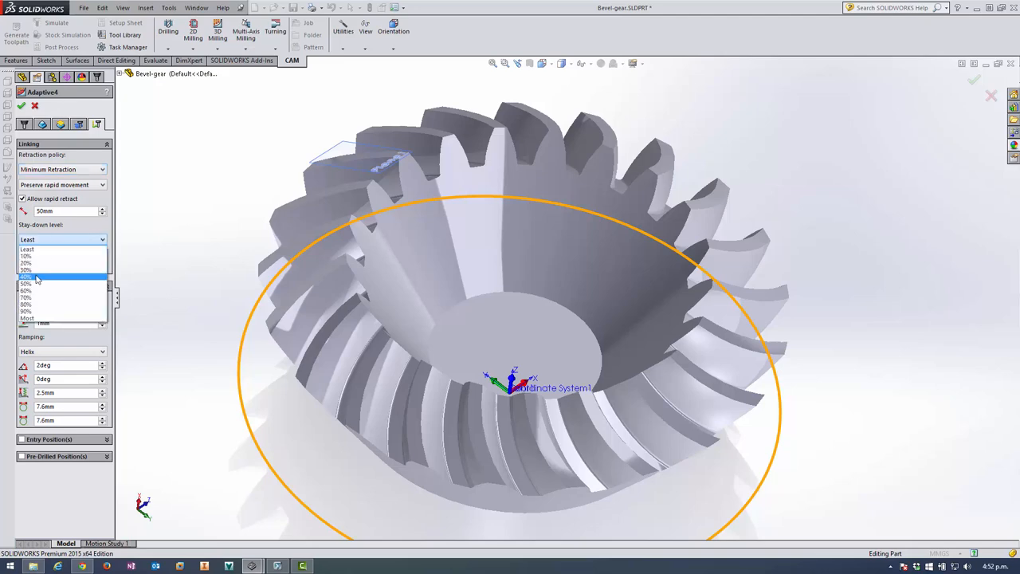
{"action": "left_click", "coordinate": [26, 283]}
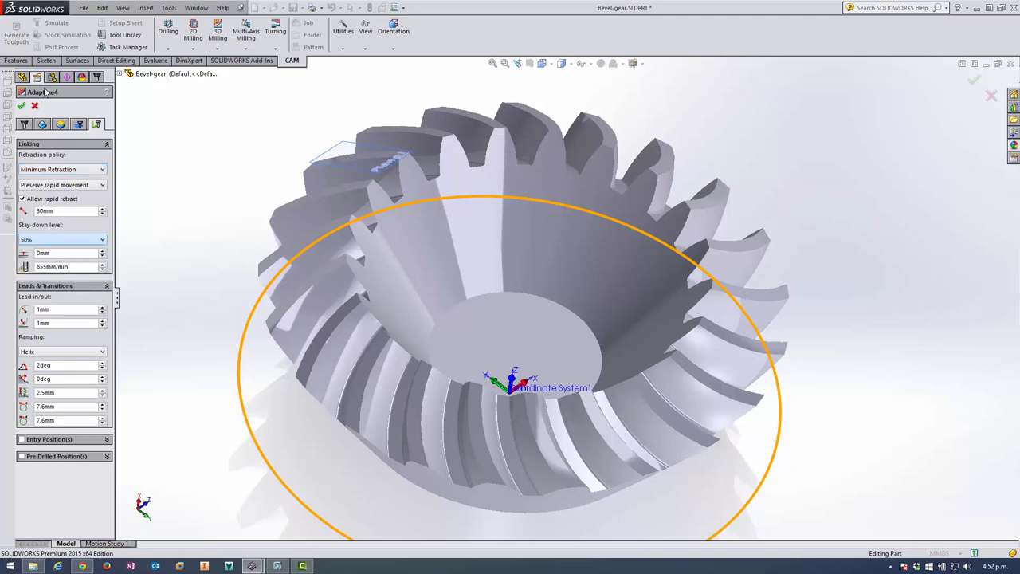
{"action": "left_click", "coordinate": [21, 105]}
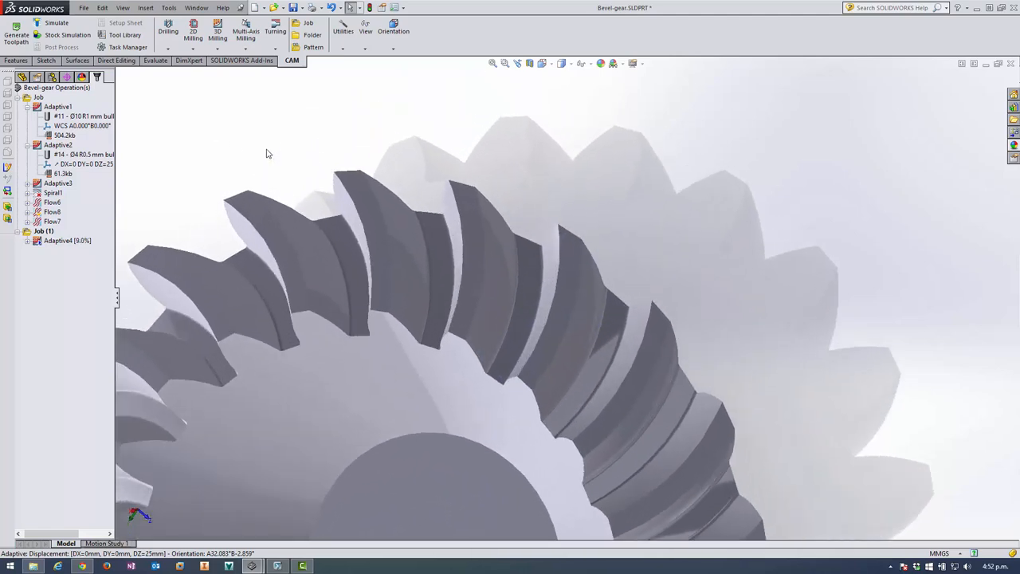
Step: Add another adaptive clearing operation, Adaptive5, choosing its tool from the library
{"action": "left_click", "coordinate": [217, 30]}
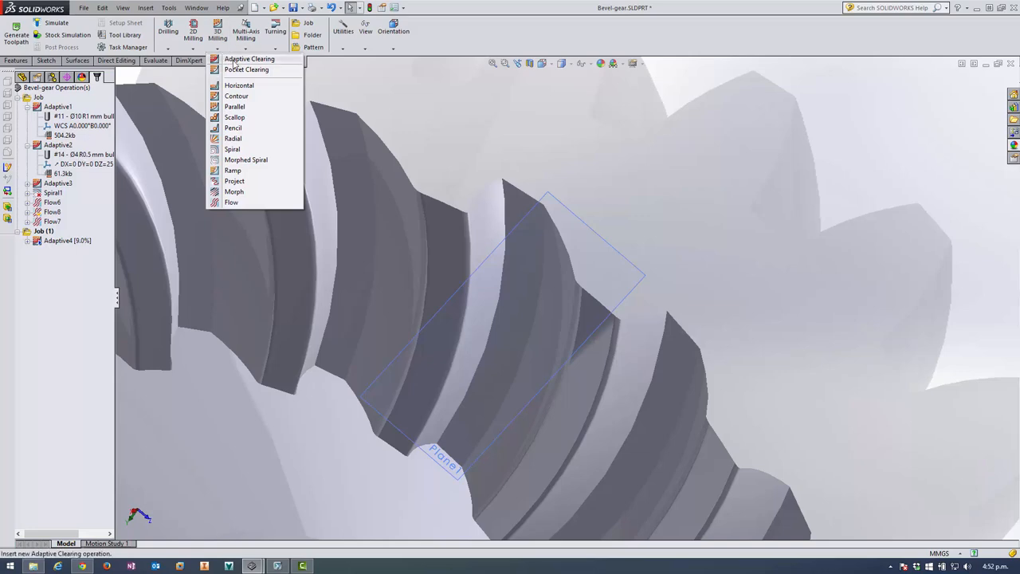
{"action": "left_click", "coordinate": [249, 59]}
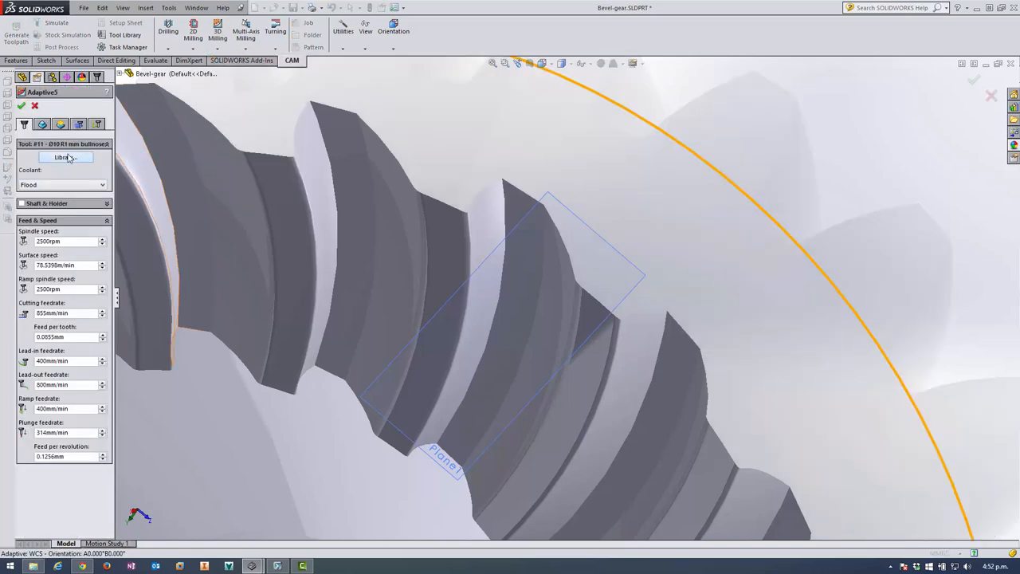
{"action": "left_click", "coordinate": [65, 157]}
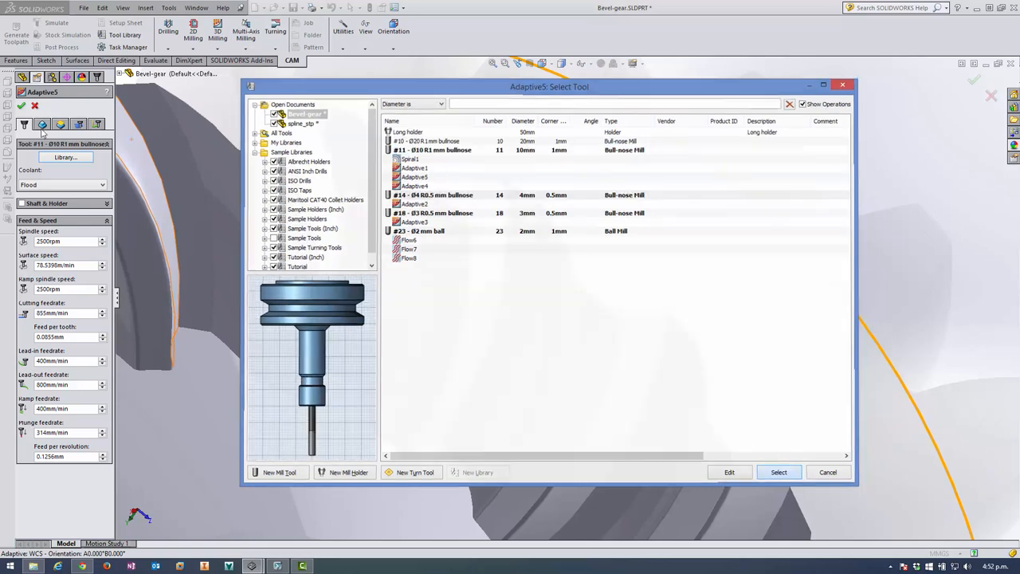
{"action": "left_click", "coordinate": [778, 472]}
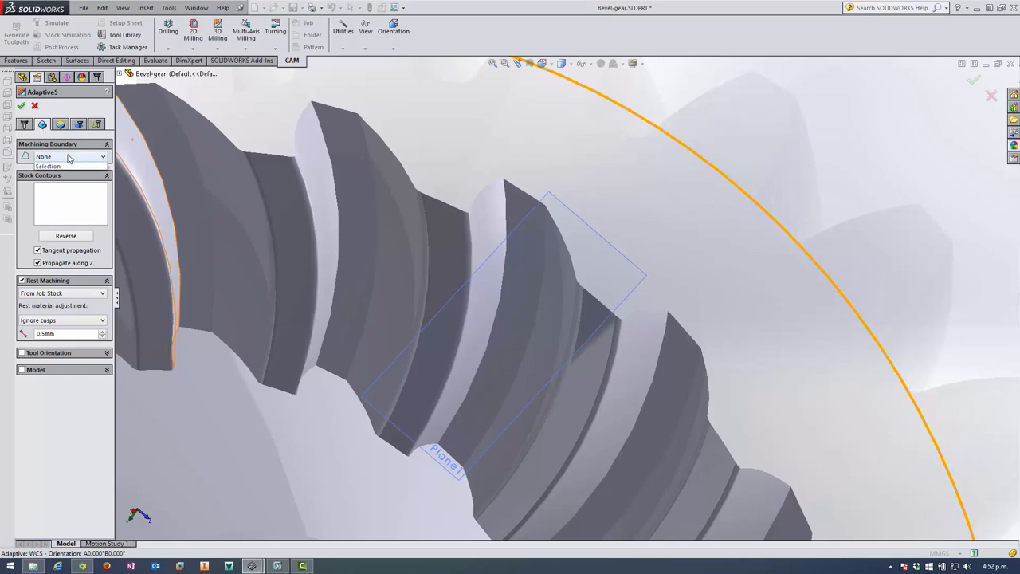
Step: Set the machining boundary to selected tooth-gap edges, with tangent propagation off
{"action": "left_click", "coordinate": [48, 156]}
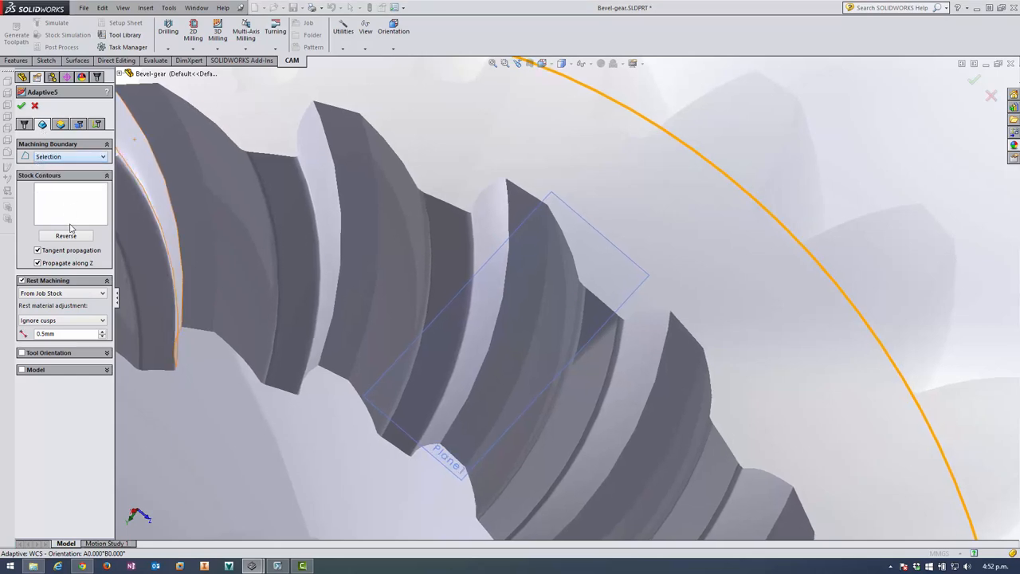
{"action": "mouse_move", "coordinate": [449, 139]}
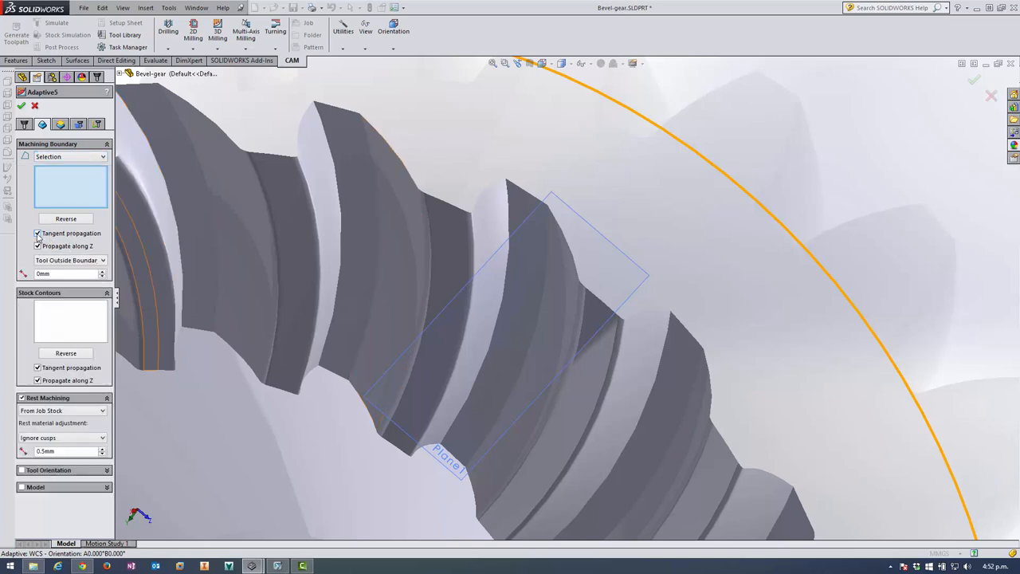
{"action": "left_click", "coordinate": [38, 233]}
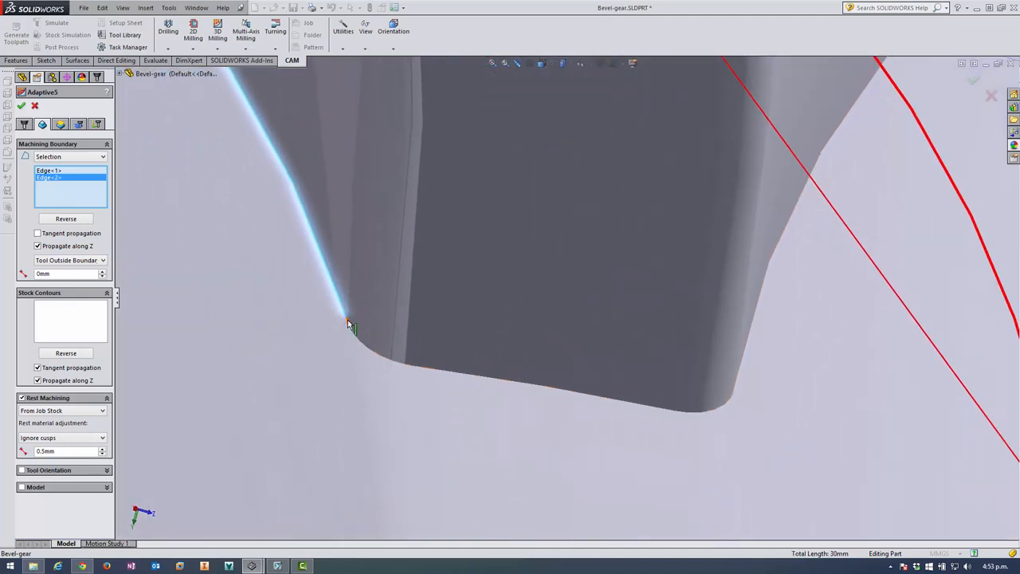
{"action": "left_click", "coordinate": [363, 345]}
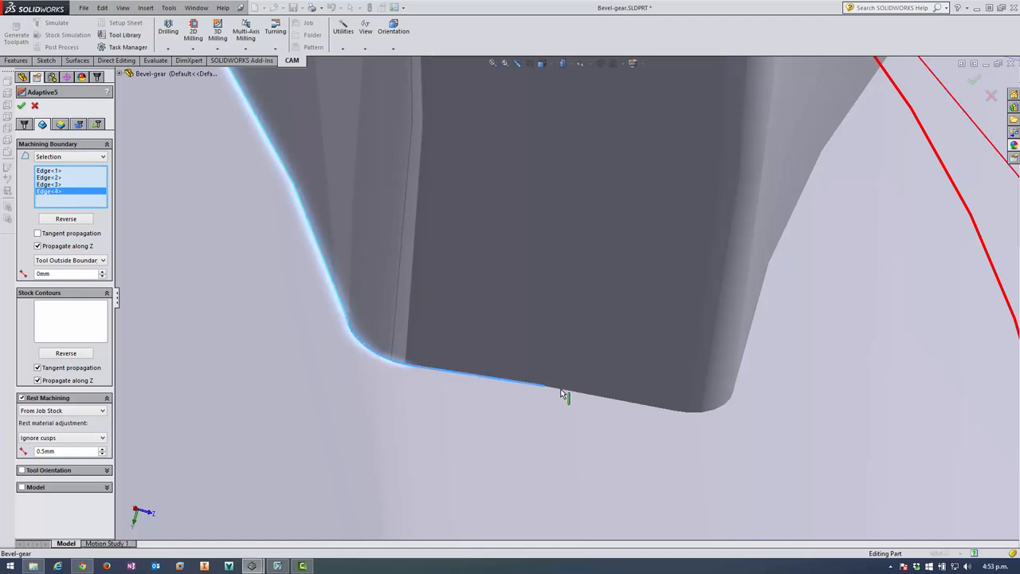
{"action": "left_click", "coordinate": [722, 410]}
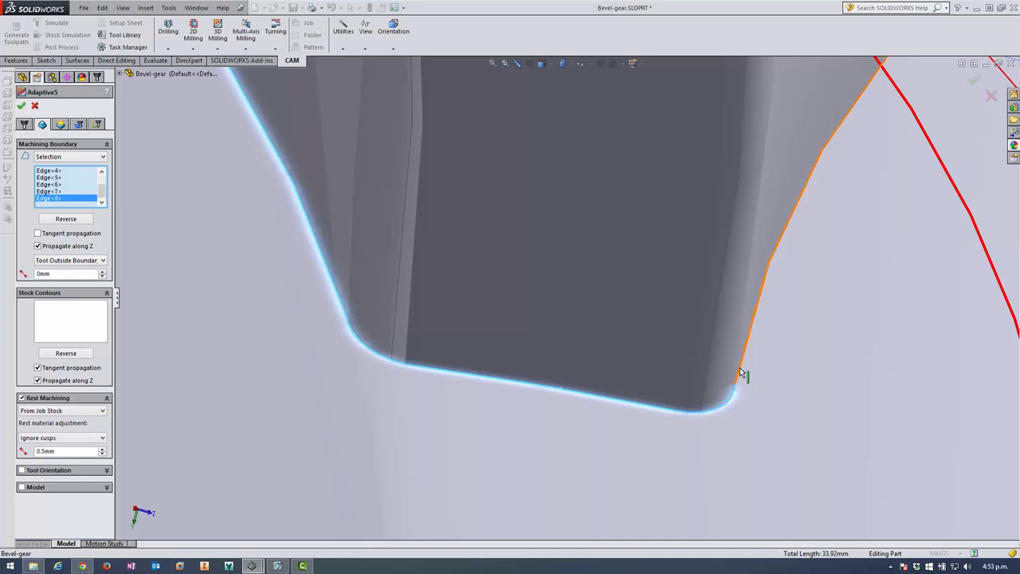
{"action": "left_click", "coordinate": [742, 375]}
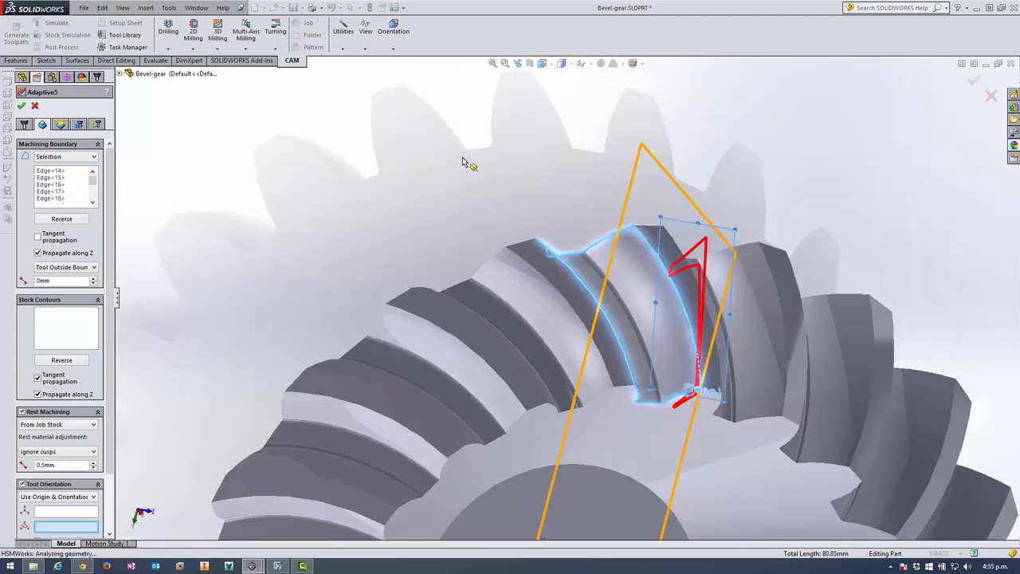
{"action": "mouse_move", "coordinate": [534, 166]}
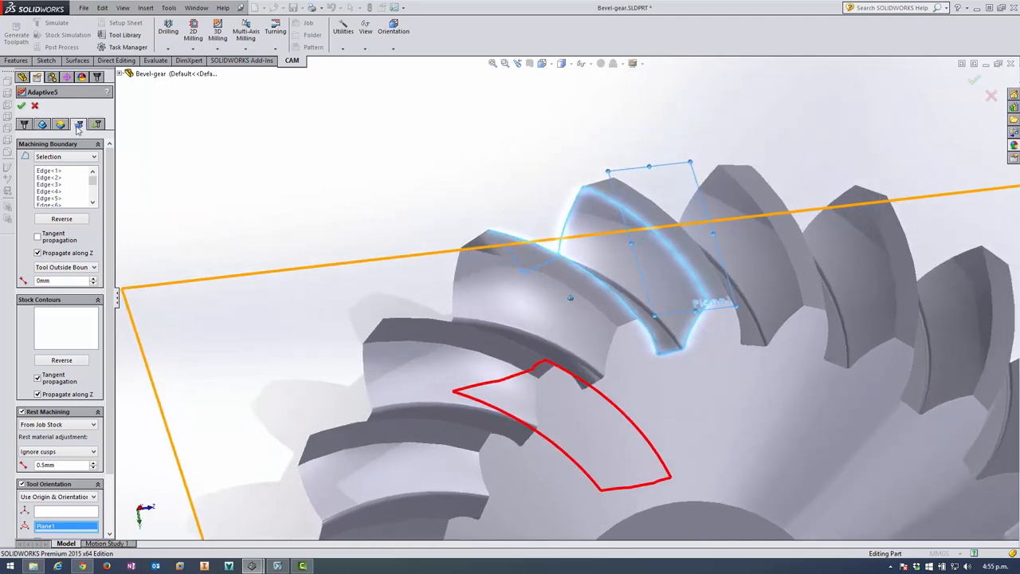
Step: Set Adaptive5's linking to minimum retraction with a 50% stay-down level
{"action": "left_click", "coordinate": [97, 125]}
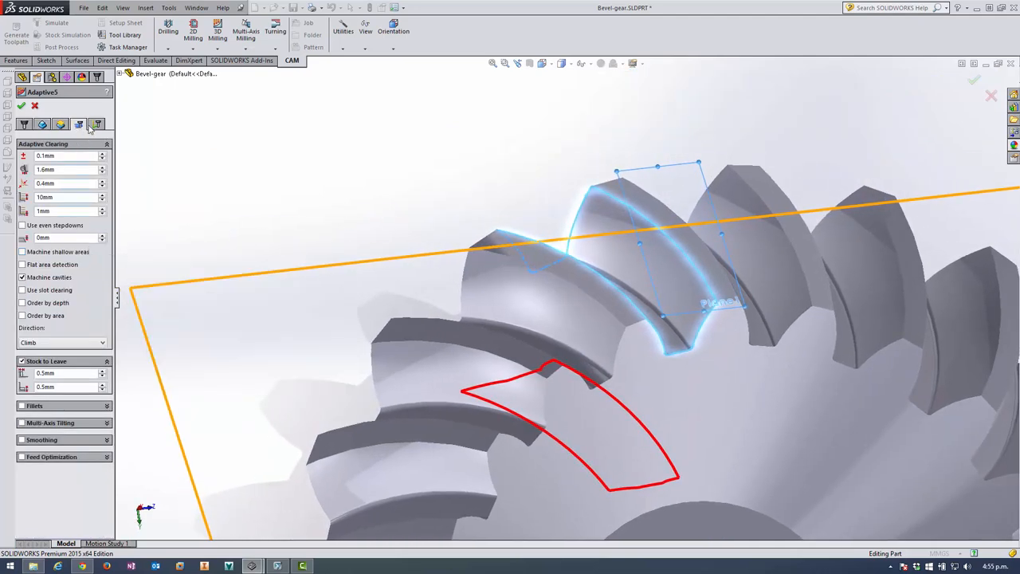
{"action": "left_click", "coordinate": [96, 124]}
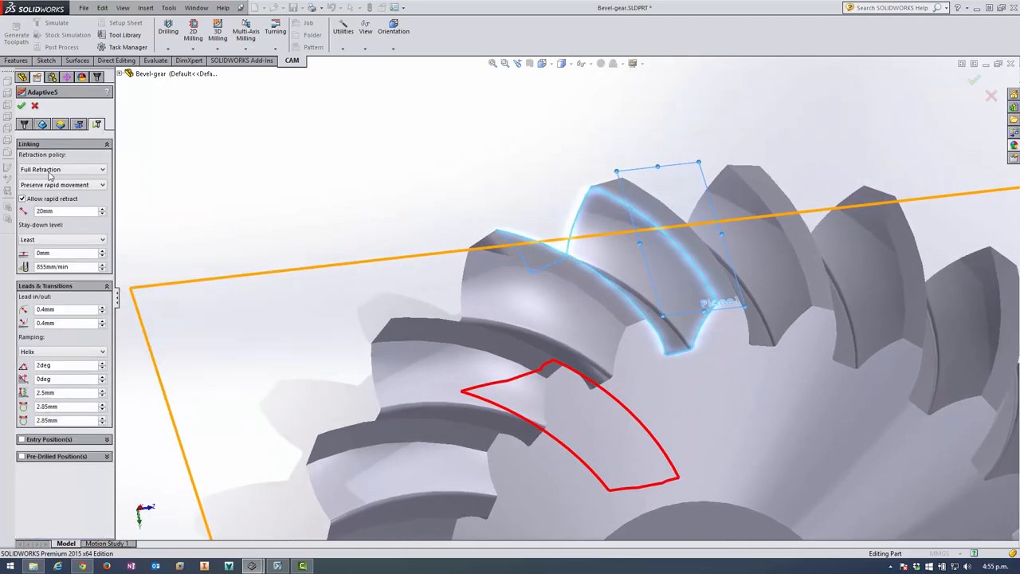
{"action": "left_click", "coordinate": [62, 169]}
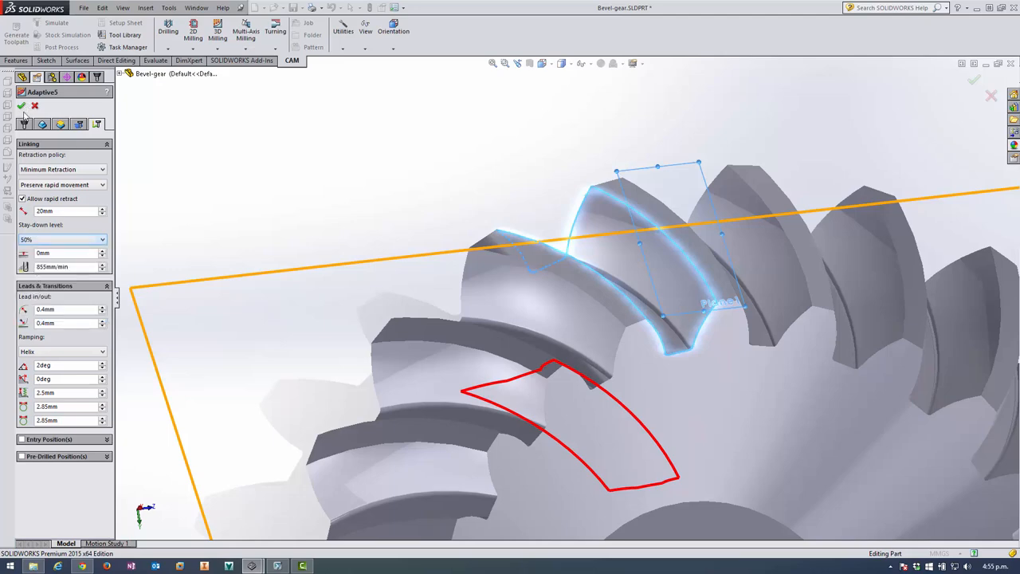
Step: Accept Adaptive5, paste Adaptive3 into the second job as Adaptive6, and generate it
{"action": "left_click", "coordinate": [21, 105]}
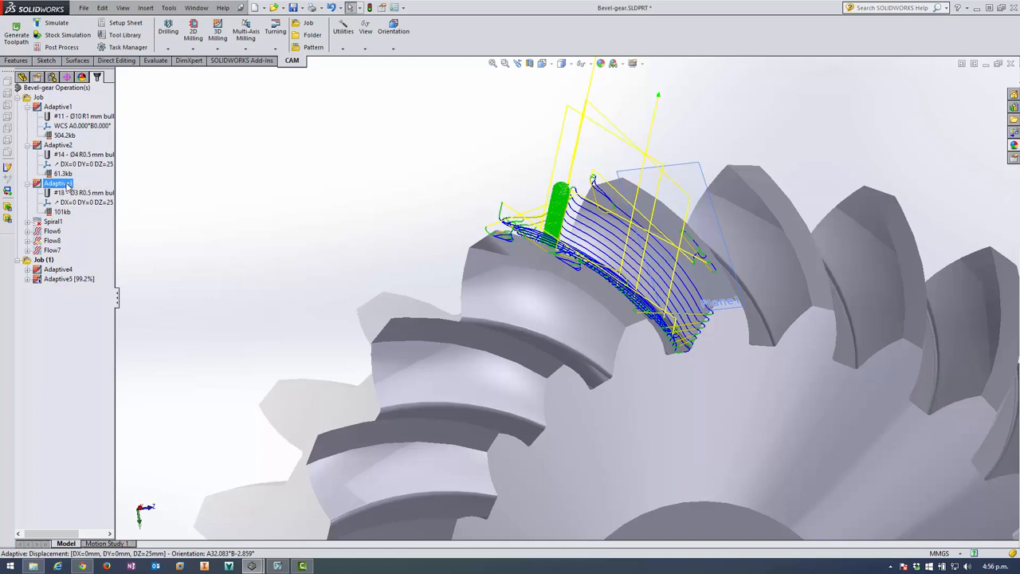
{"action": "right_click", "coordinate": [56, 183]}
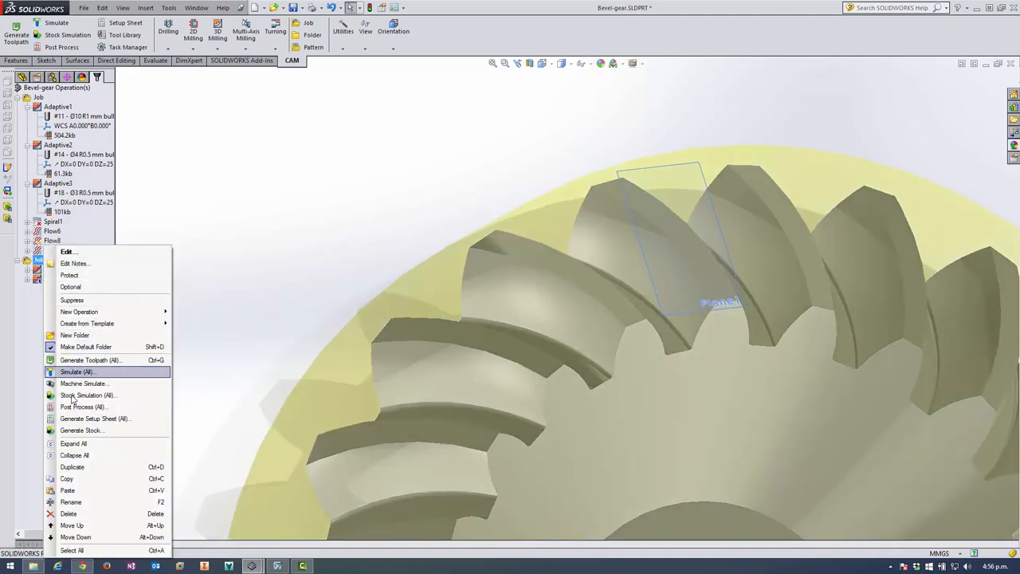
{"action": "mouse_move", "coordinate": [85, 478]}
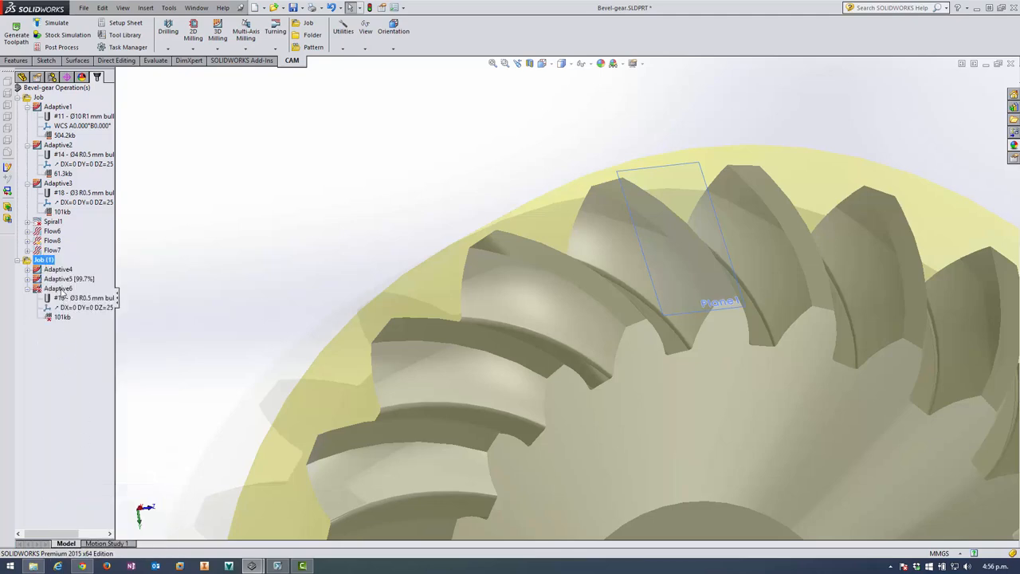
{"action": "right_click", "coordinate": [58, 288]}
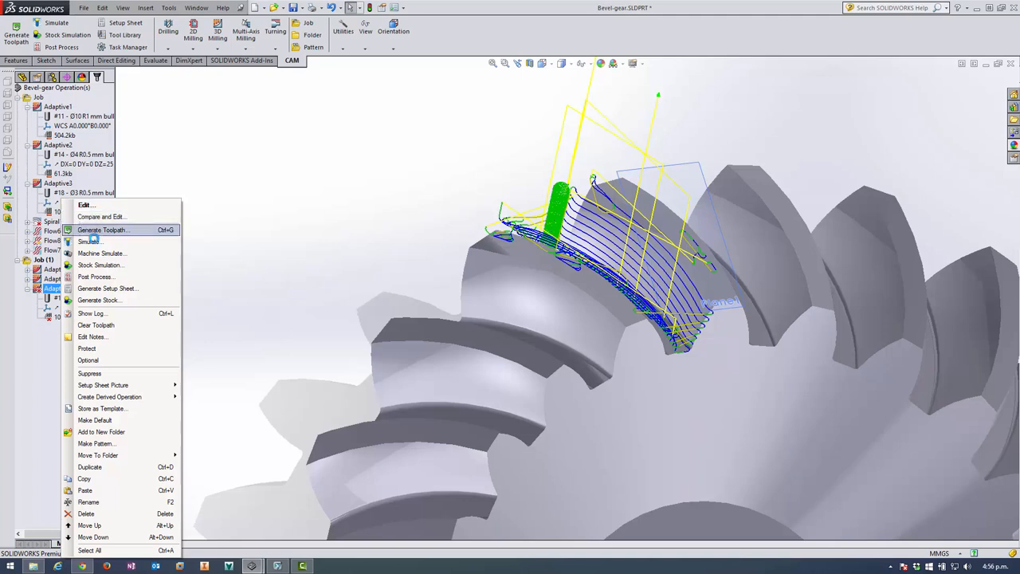
{"action": "left_click", "coordinate": [102, 230]}
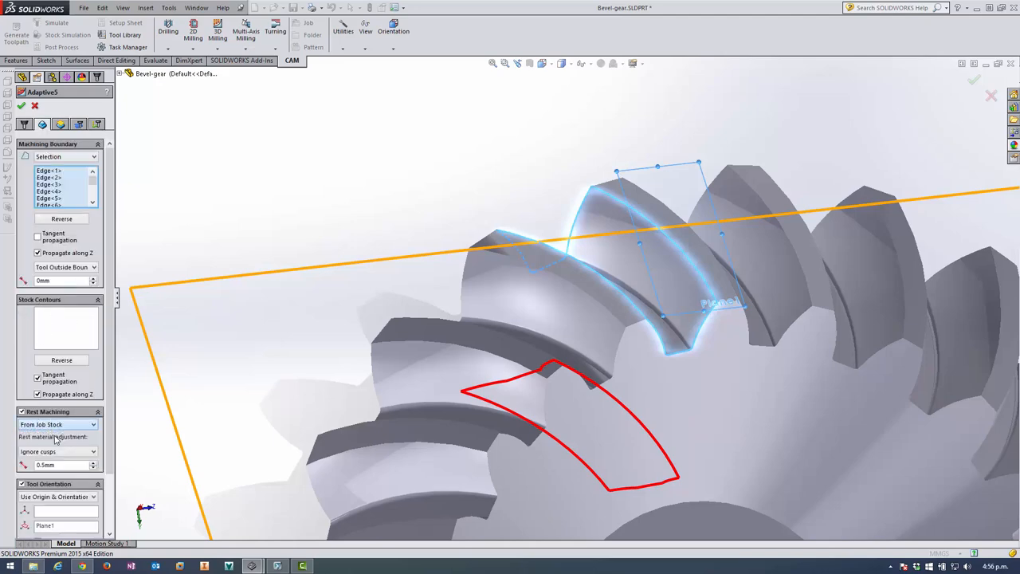
Step: Make Adaptive5 rest-machine from the previous operation and accept the change
{"action": "left_click", "coordinate": [56, 424]}
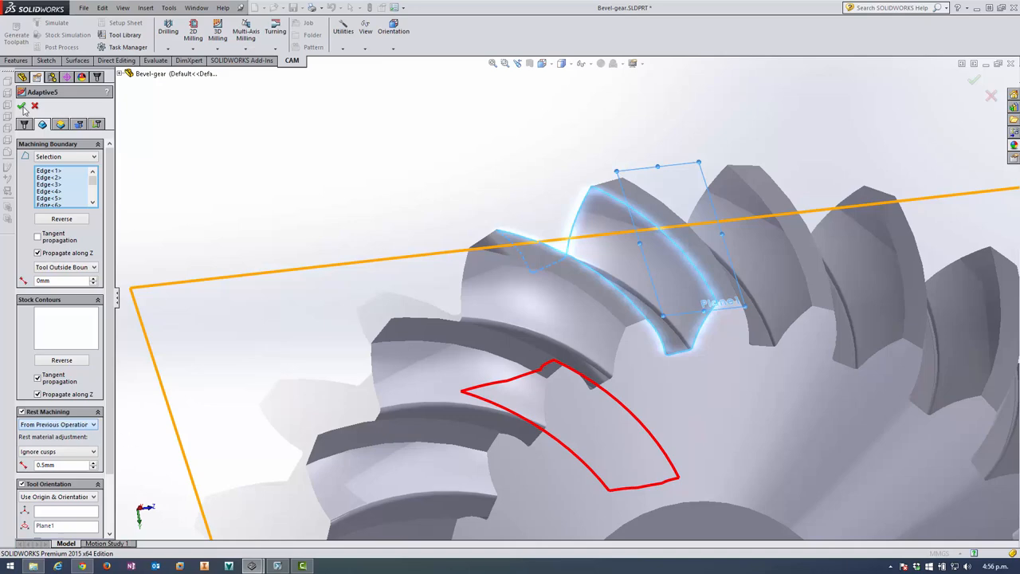
{"action": "left_click", "coordinate": [23, 106]}
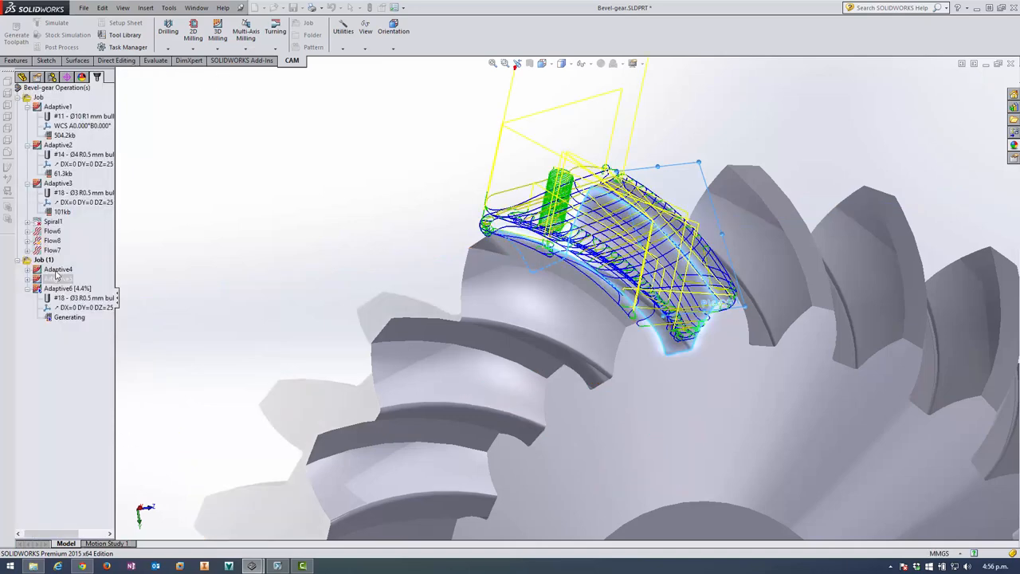
{"action": "left_click", "coordinate": [57, 269]}
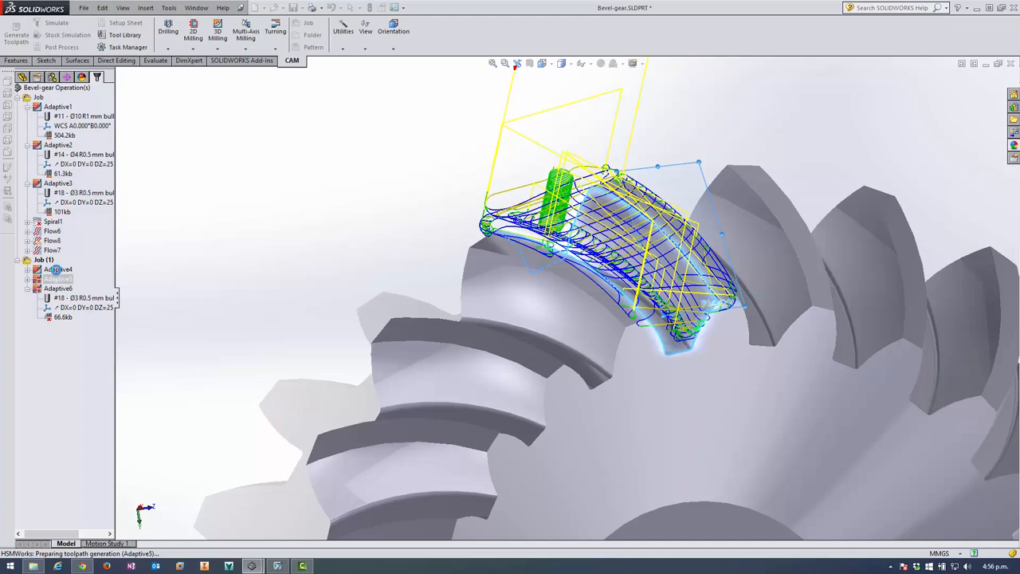
{"action": "left_click", "coordinate": [59, 279]}
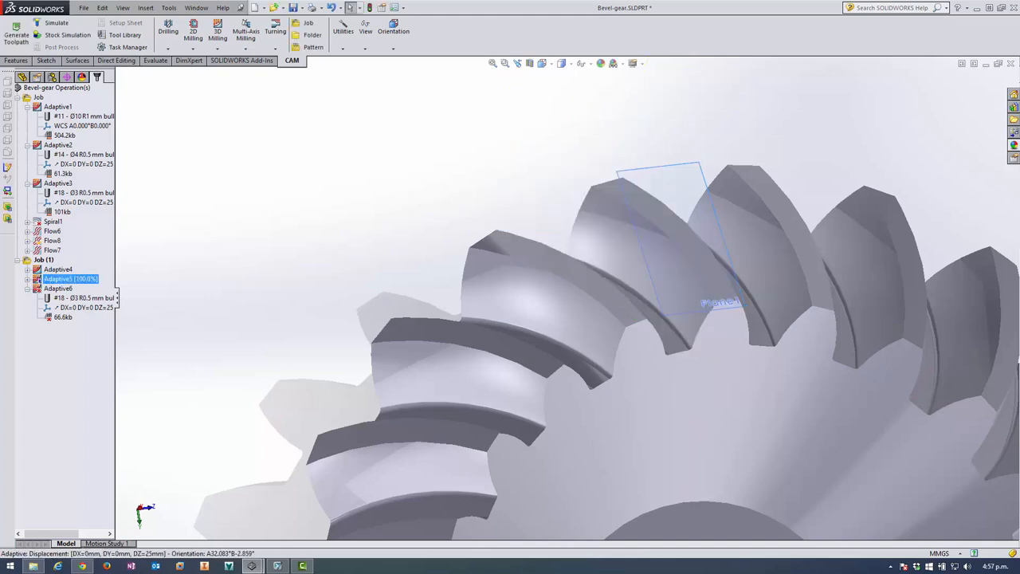
{"action": "left_click", "coordinate": [60, 288]}
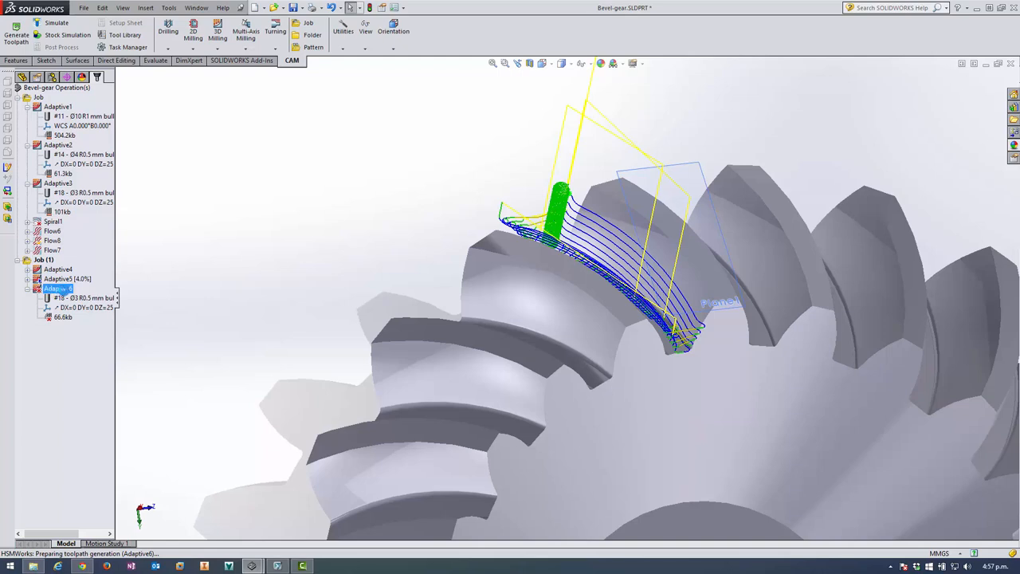
Step: Display the Adaptive6, Spiral1, Flow6 and Flow7 toolpaths across the whole gear
{"action": "left_click", "coordinate": [67, 278]}
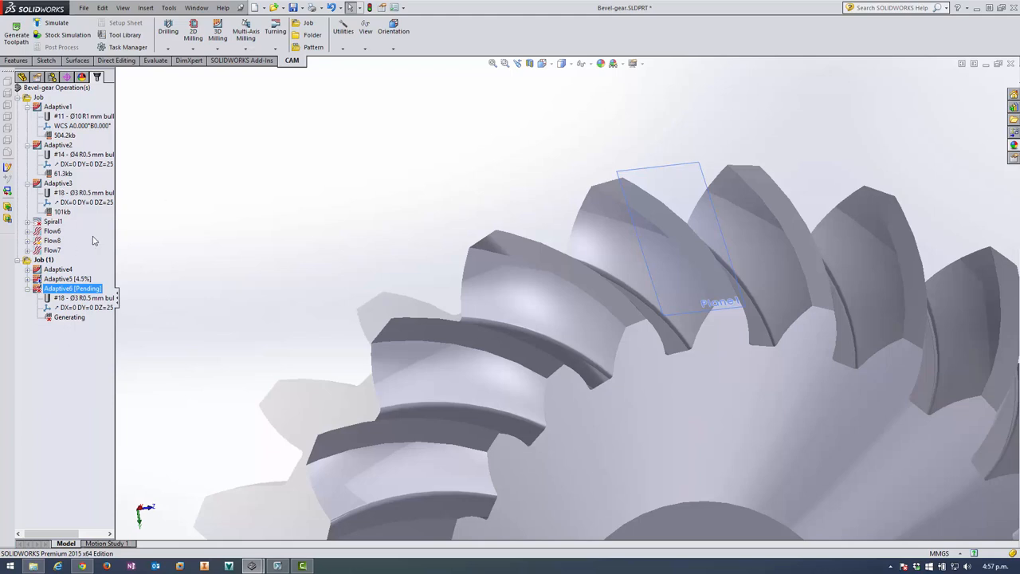
{"action": "left_click", "coordinate": [28, 221]}
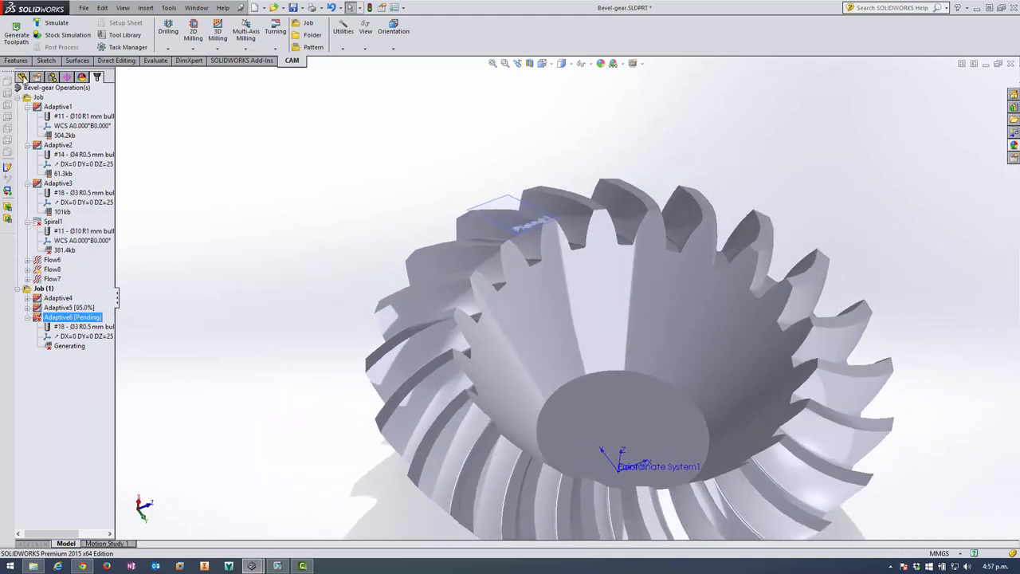
{"action": "right_click", "coordinate": [44, 243]}
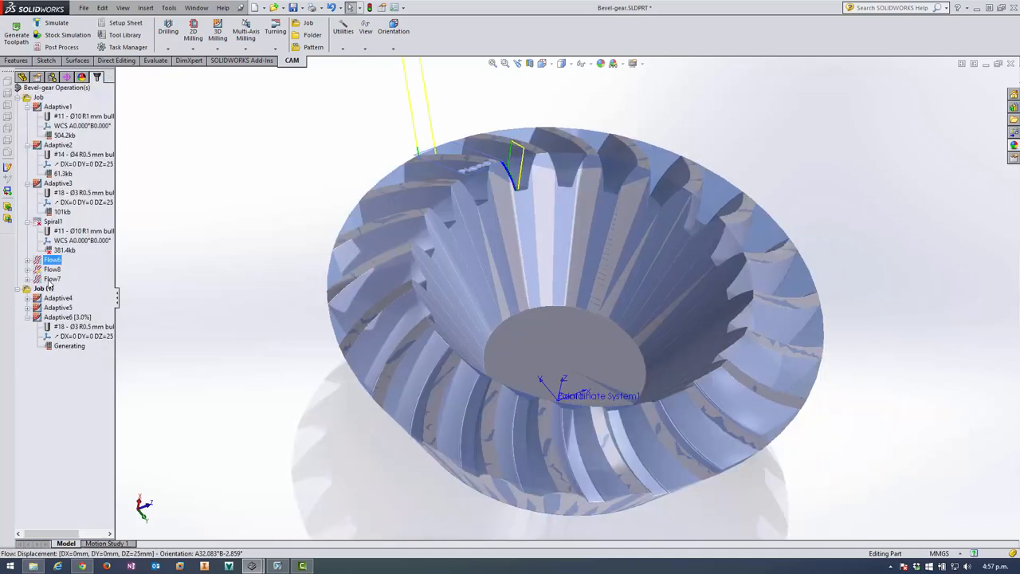
{"action": "left_click", "coordinate": [52, 278]}
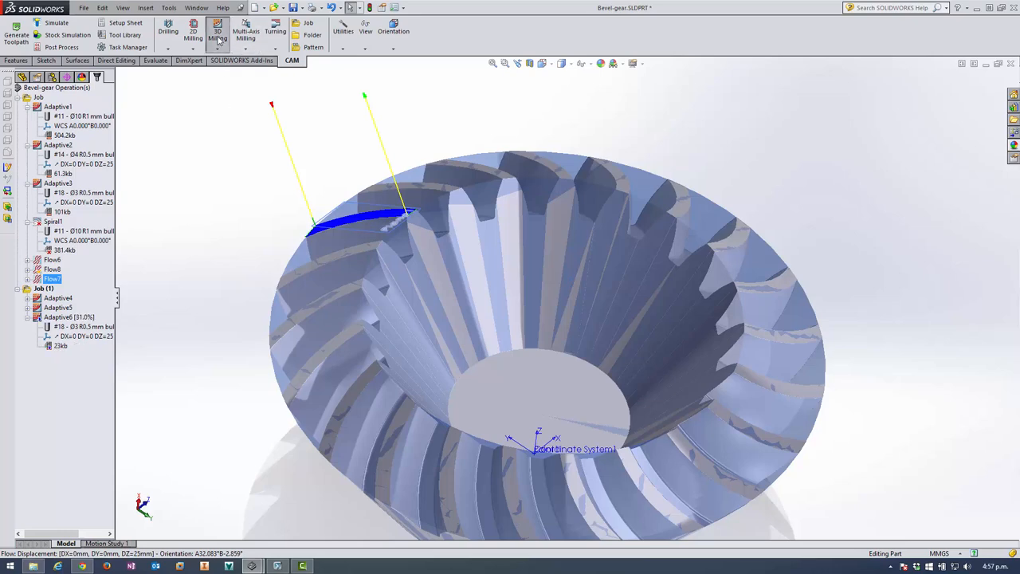
Step: Add a spiral finishing operation with the #18 Ø3 R0.5 mm bullnose tool
{"action": "left_click", "coordinate": [218, 32]}
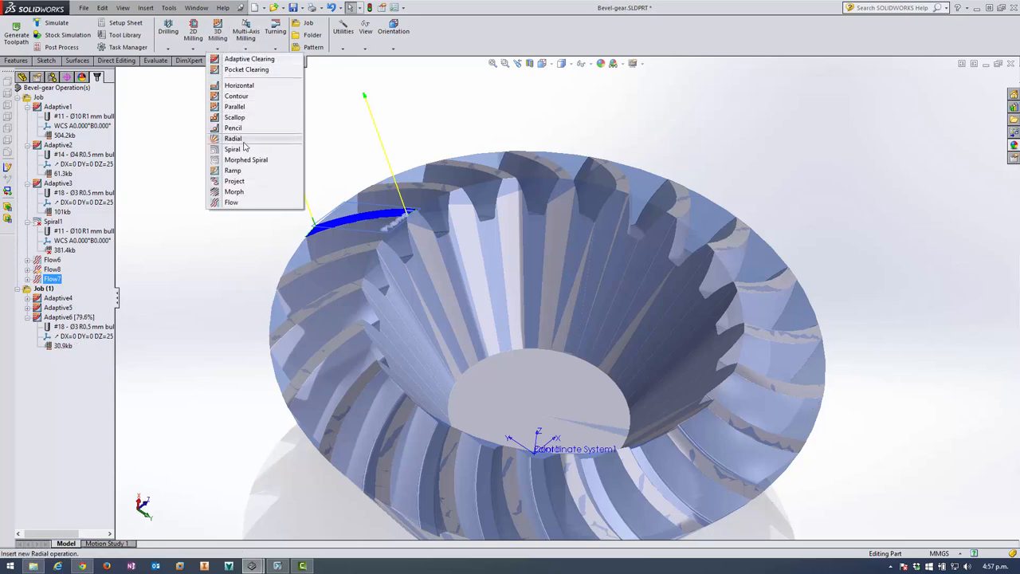
{"action": "left_click", "coordinate": [233, 149]}
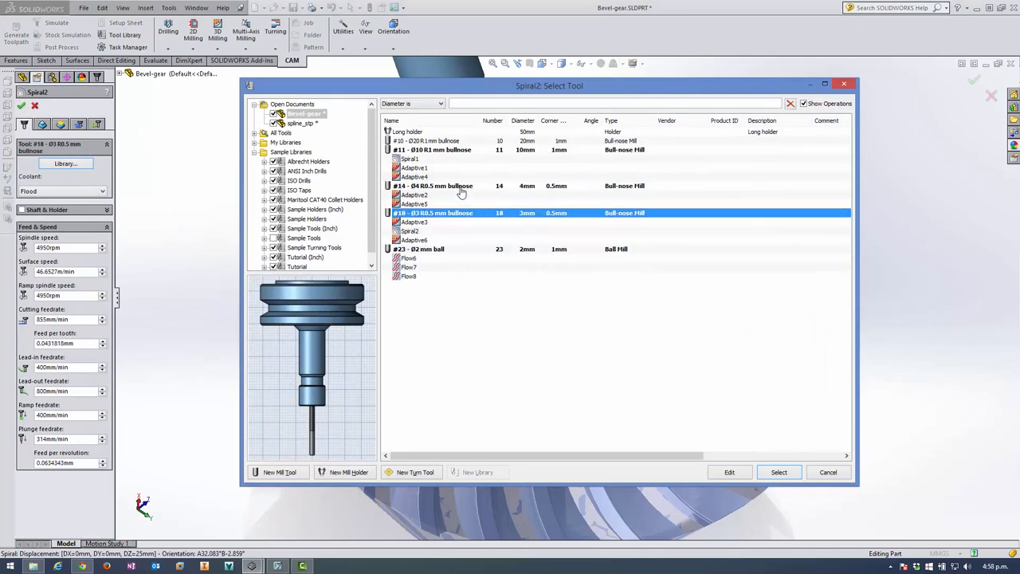
{"action": "left_click", "coordinate": [432, 150]}
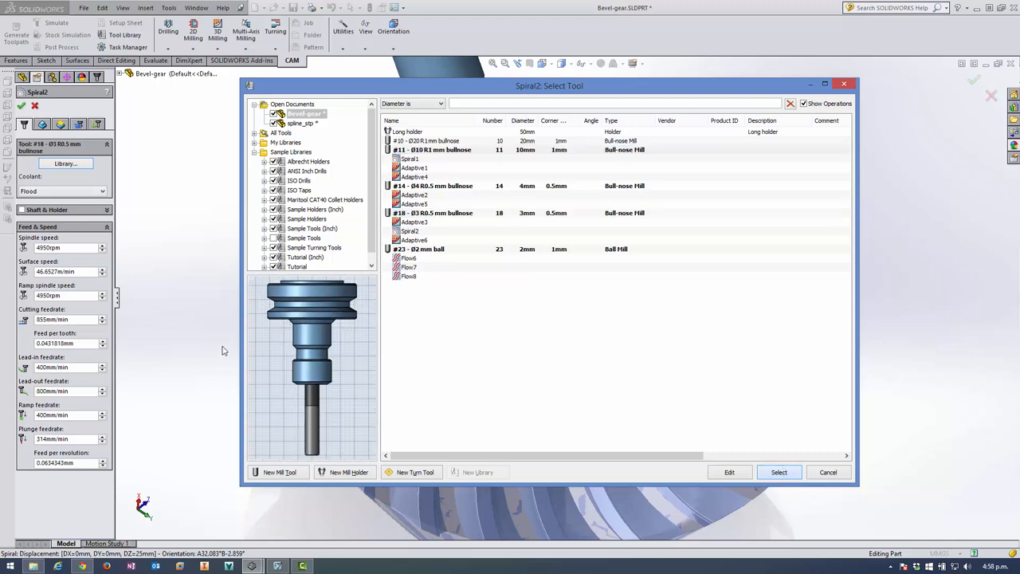
{"action": "left_click", "coordinate": [778, 472]}
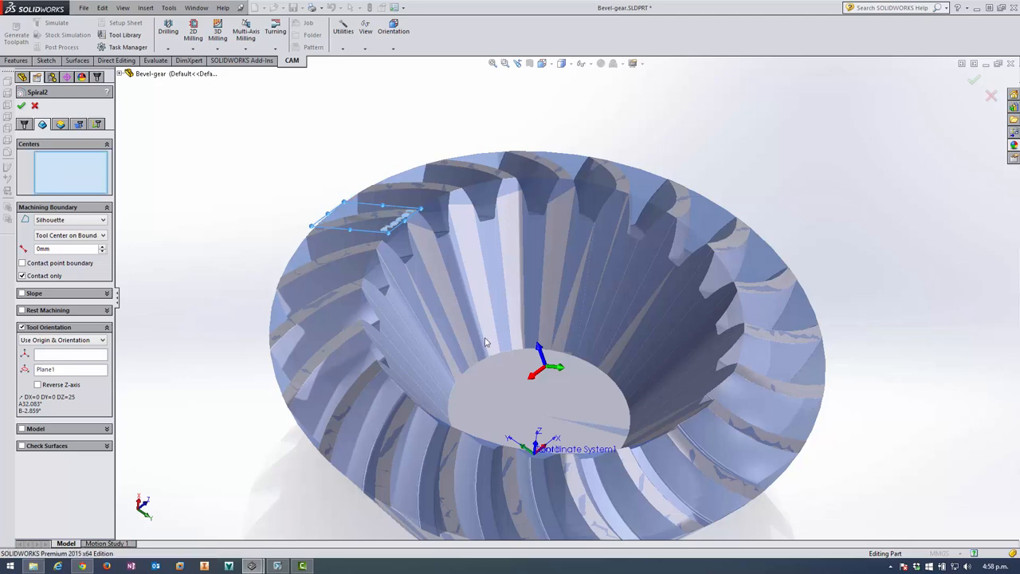
{"action": "mouse_move", "coordinate": [394, 177]}
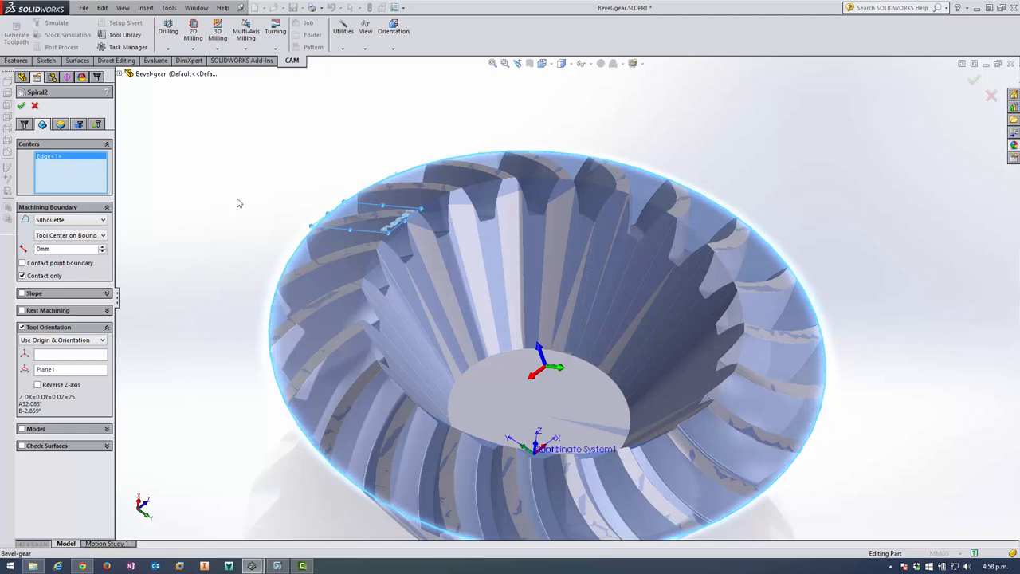
{"action": "mouse_move", "coordinate": [64, 219]}
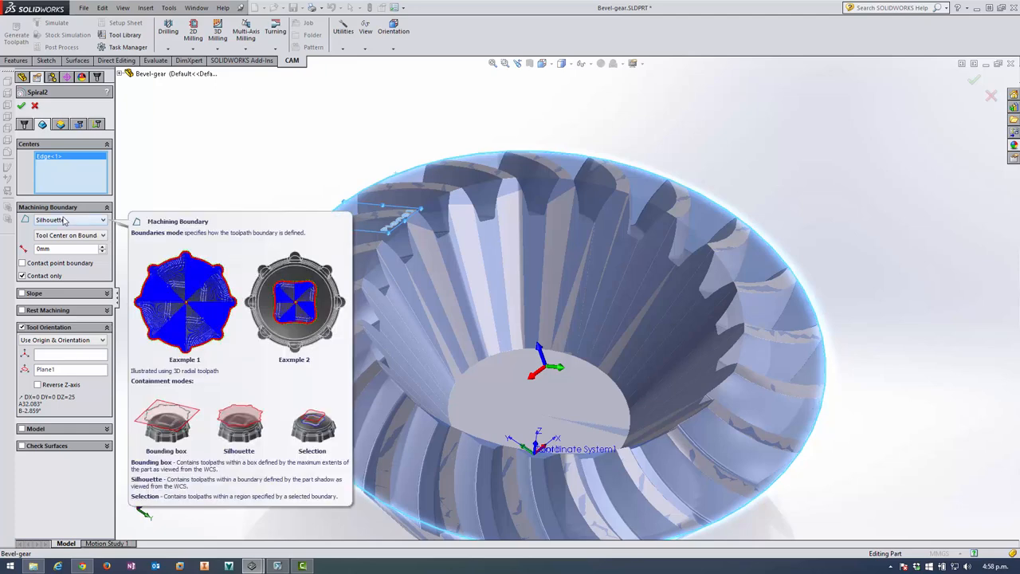
{"action": "mouse_move", "coordinate": [405, 155]}
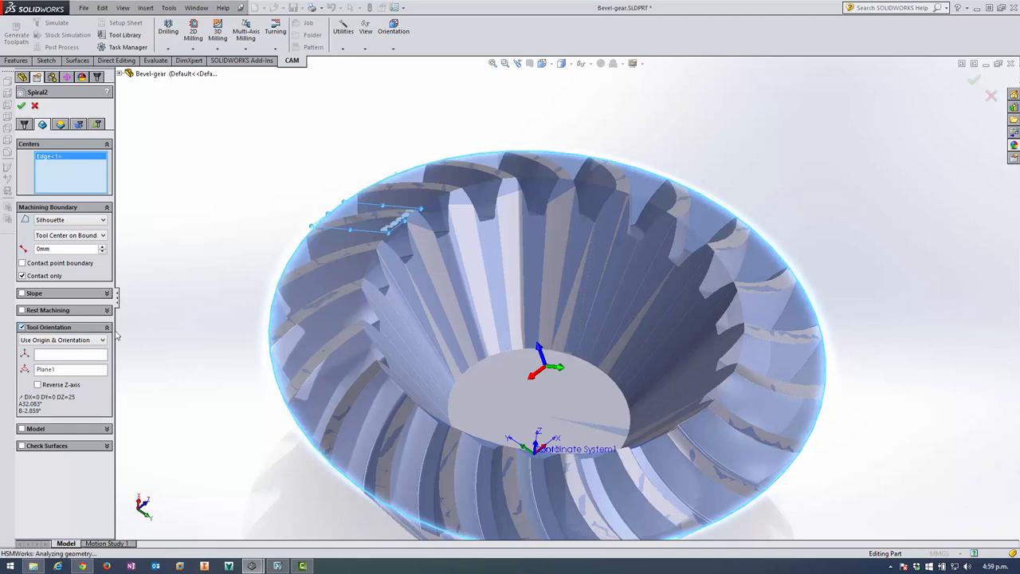
Step: Enable the Model group so Spiral2 machines the Revolve body
{"action": "left_click", "coordinate": [21, 327]}
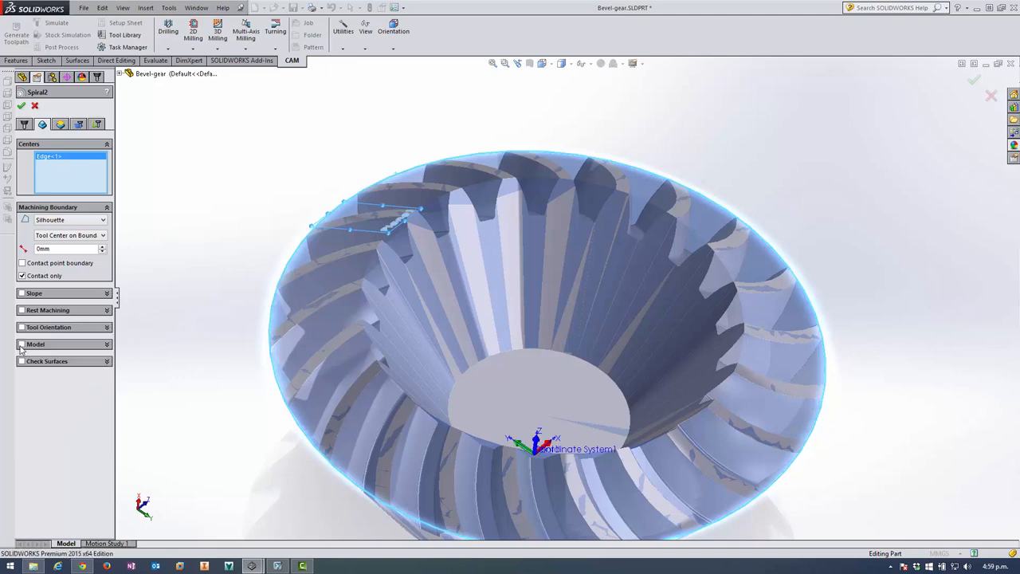
{"action": "left_click", "coordinate": [35, 344]}
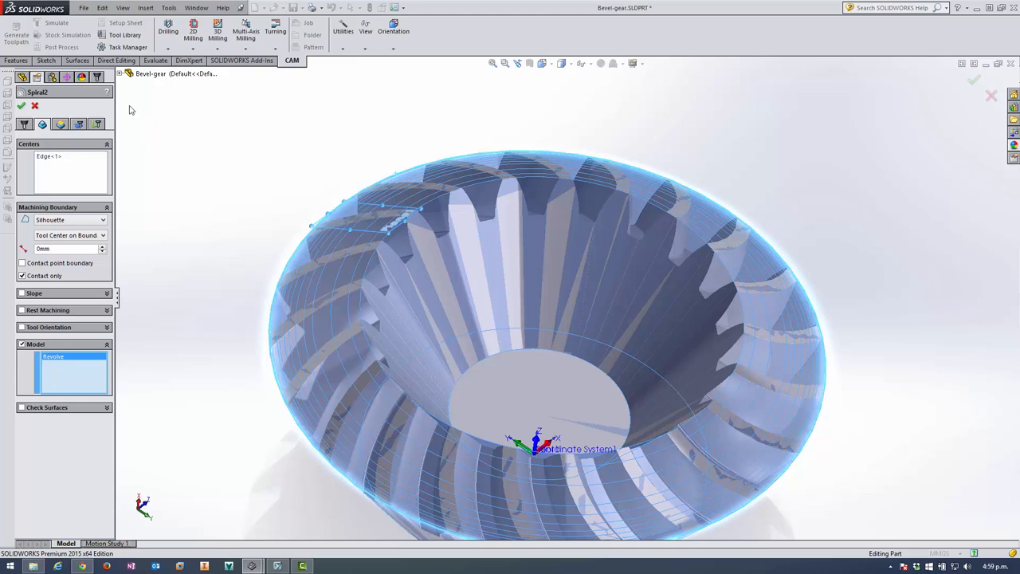
{"action": "mouse_move", "coordinate": [74, 133]}
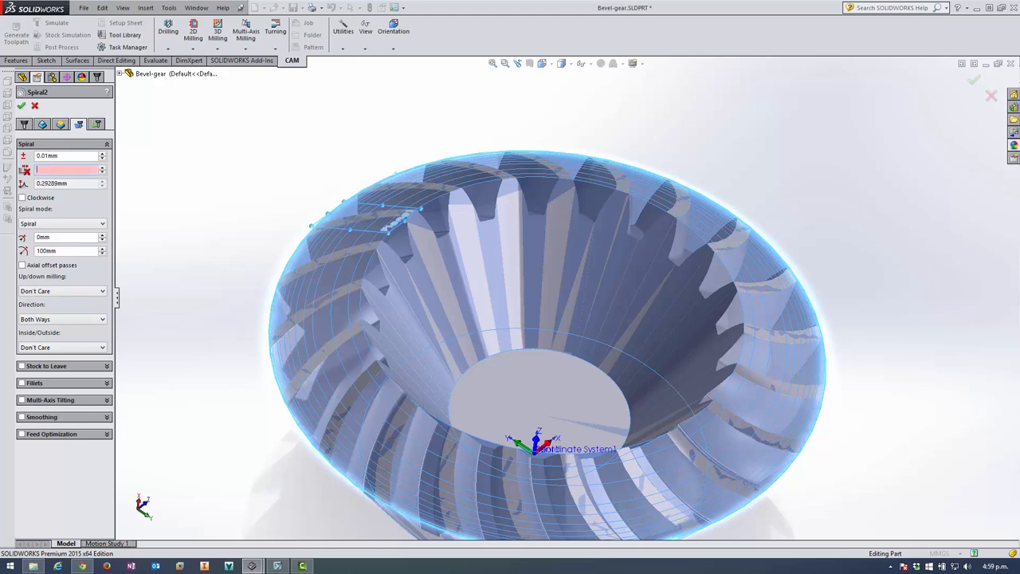
Step: Give Spiral2 a 0.5 mm stepover cutting outside to in, and generate it
{"action": "type", "text": "0.5mm"}
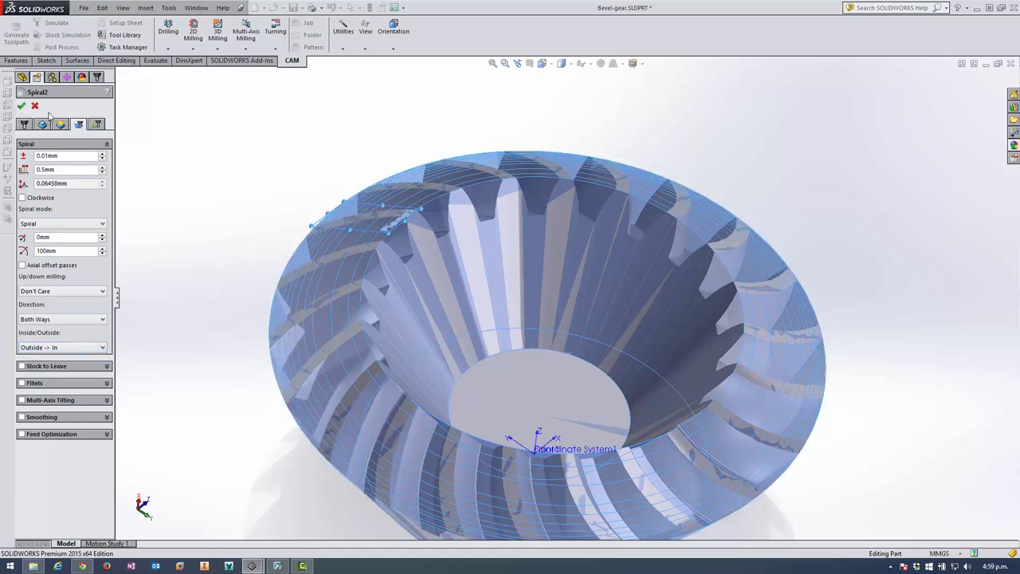
{"action": "left_click", "coordinate": [22, 105]}
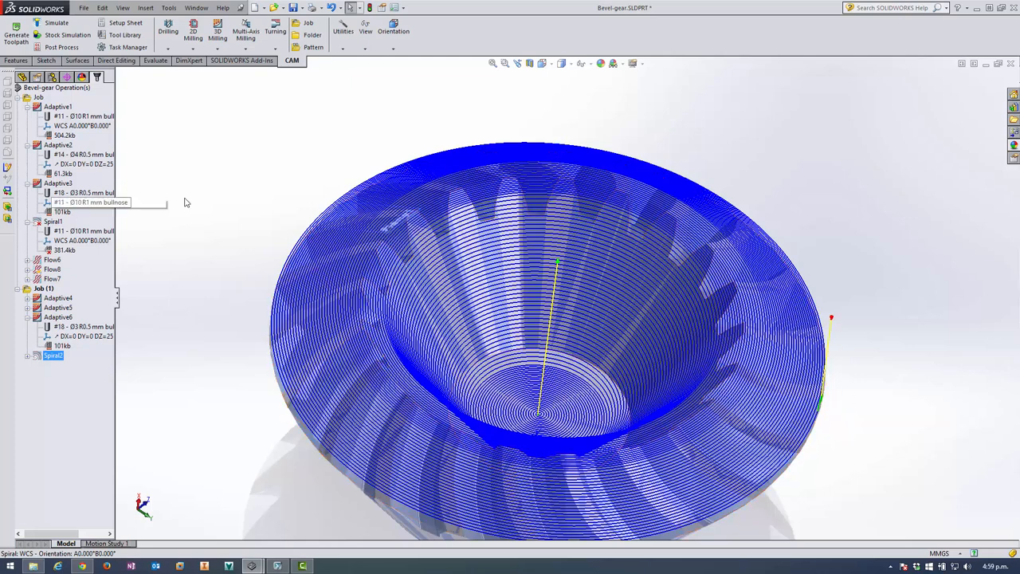
{"action": "mouse_move", "coordinate": [199, 170]}
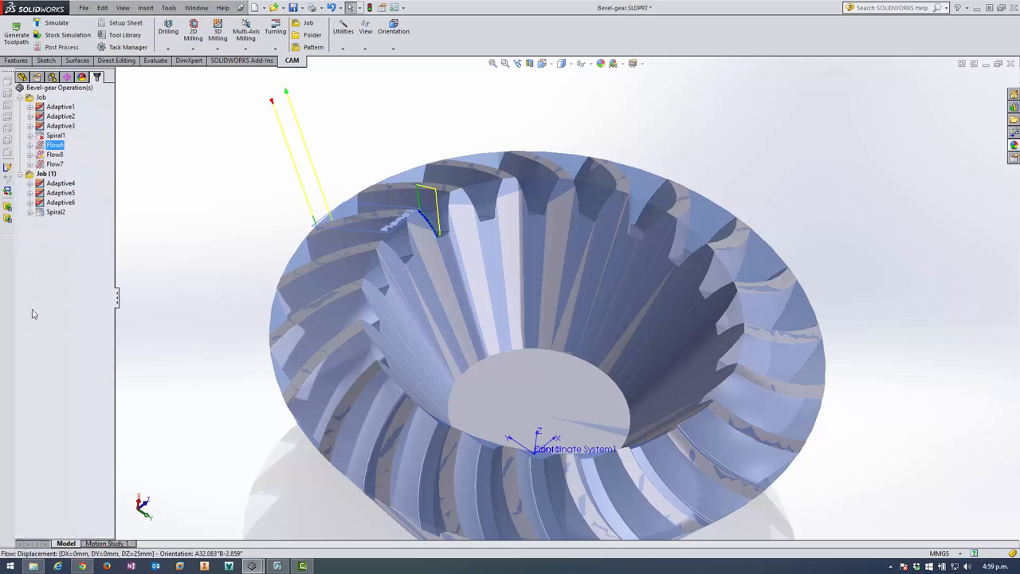
{"action": "mouse_move", "coordinate": [243, 163]}
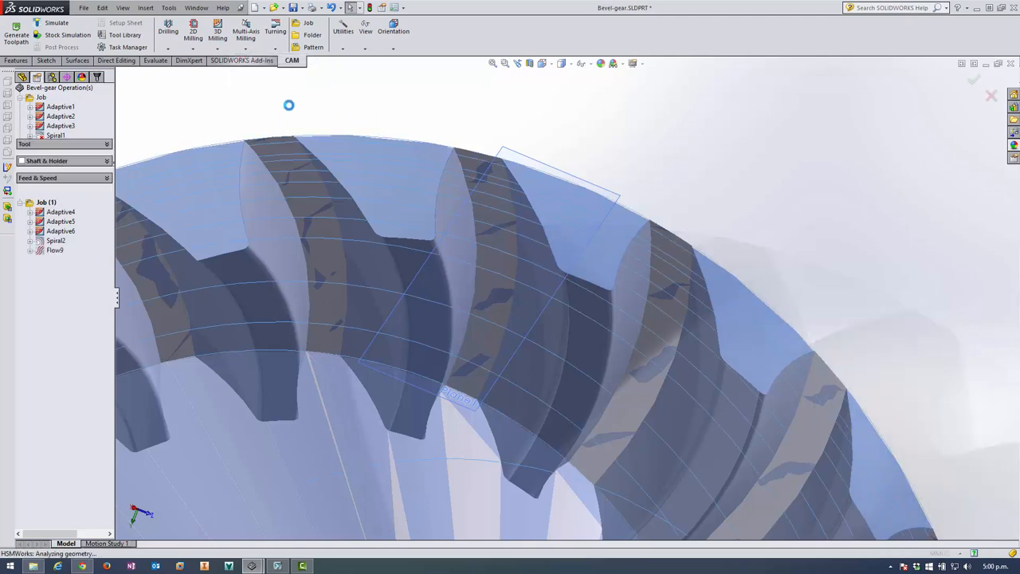
Step: Assign the #23 Ø2 mm ball mill from the library as Flow9's tool
{"action": "double_click", "coordinate": [55, 250]}
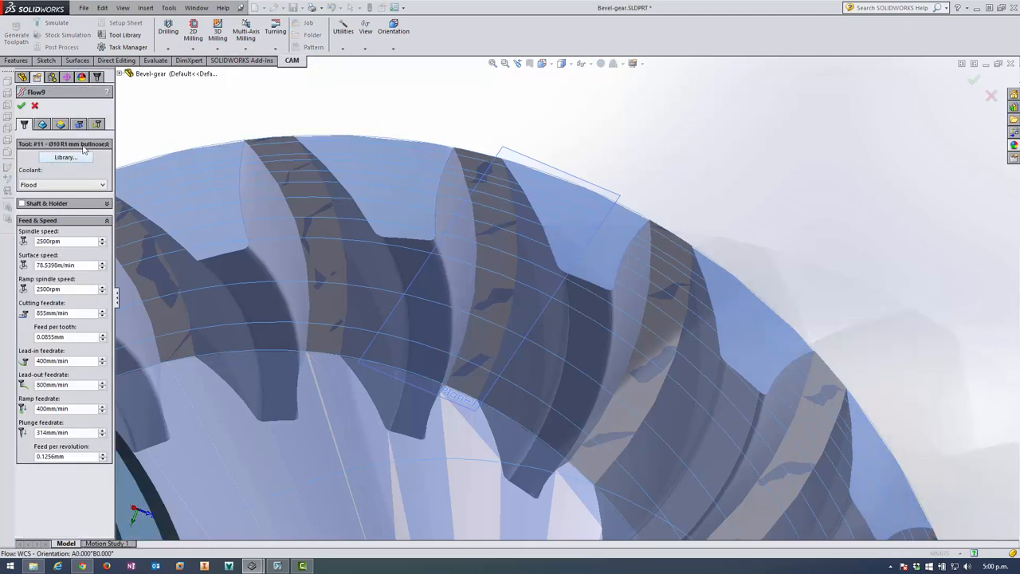
{"action": "left_click", "coordinate": [64, 157]}
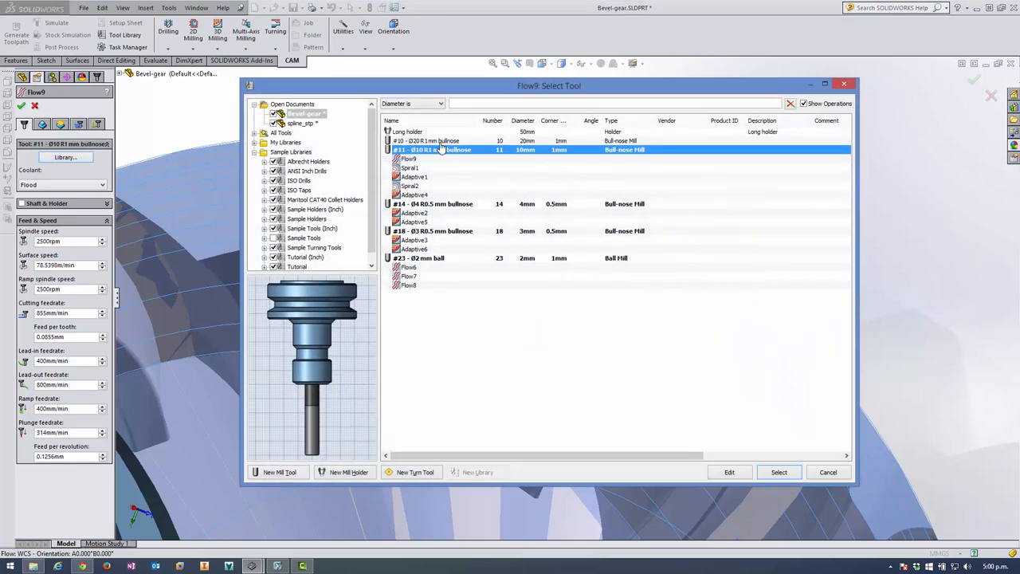
{"action": "left_click", "coordinate": [420, 257]}
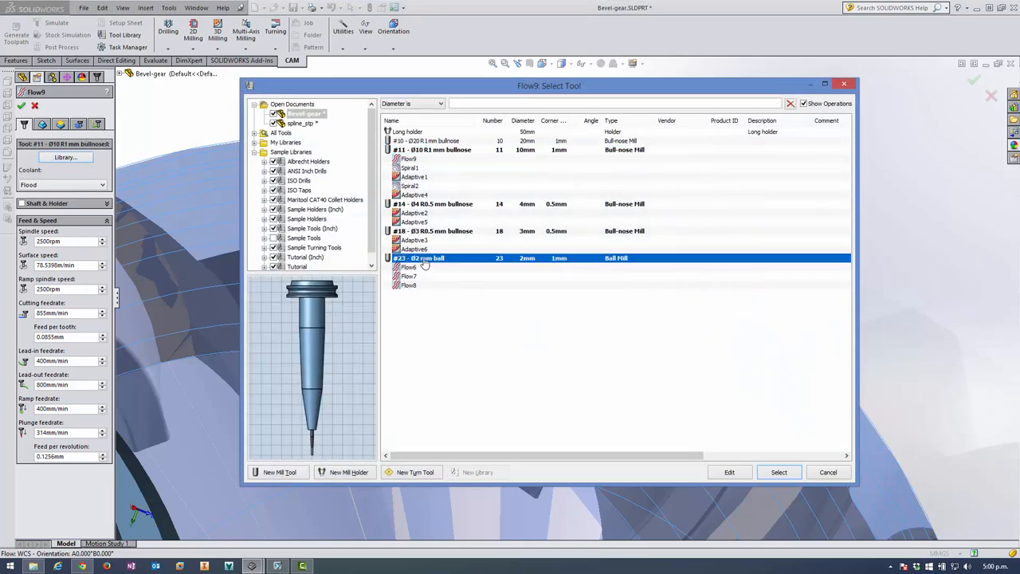
{"action": "left_click", "coordinate": [420, 258]}
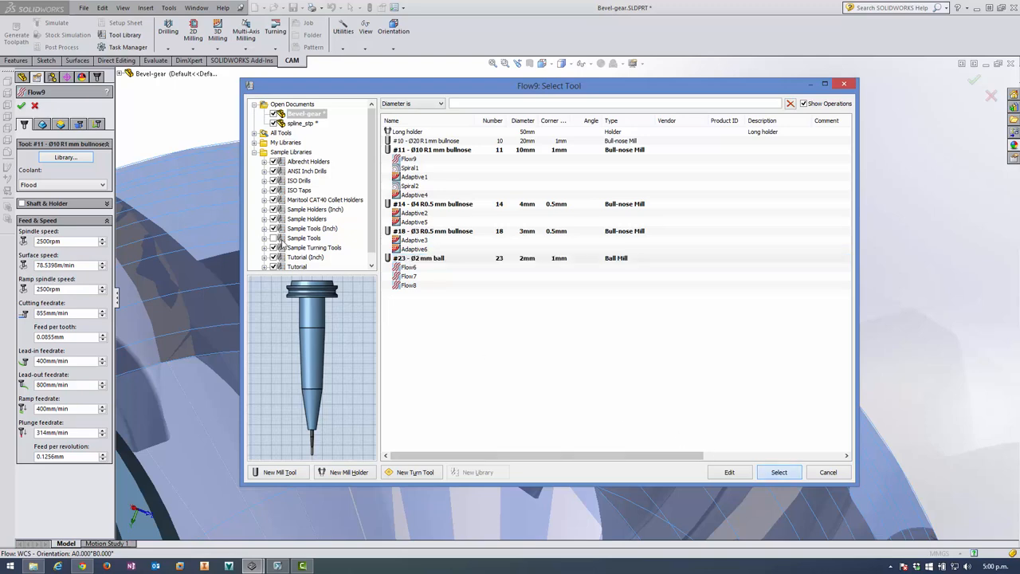
{"action": "left_click", "coordinate": [778, 472]}
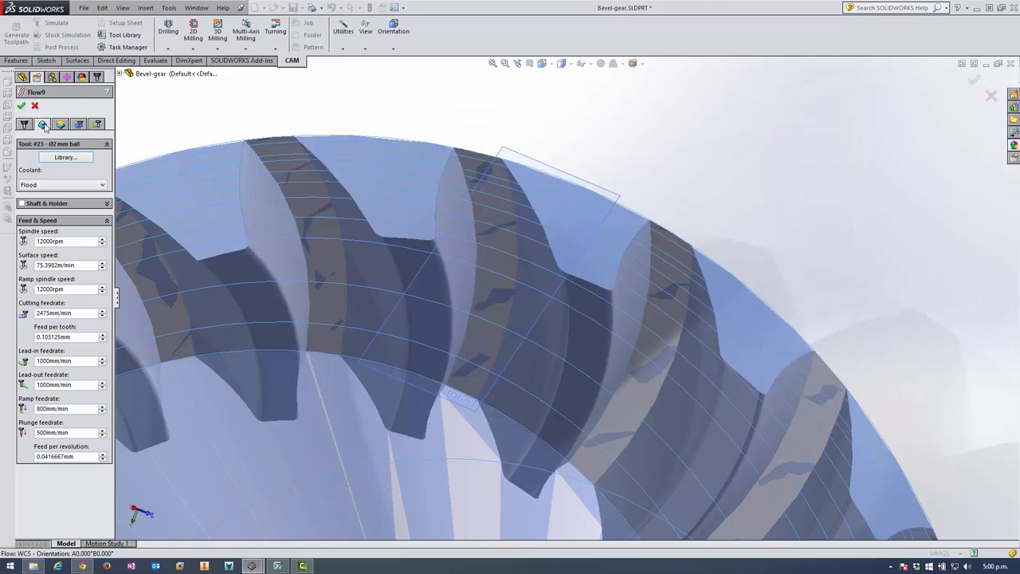
{"action": "left_click", "coordinate": [42, 124]}
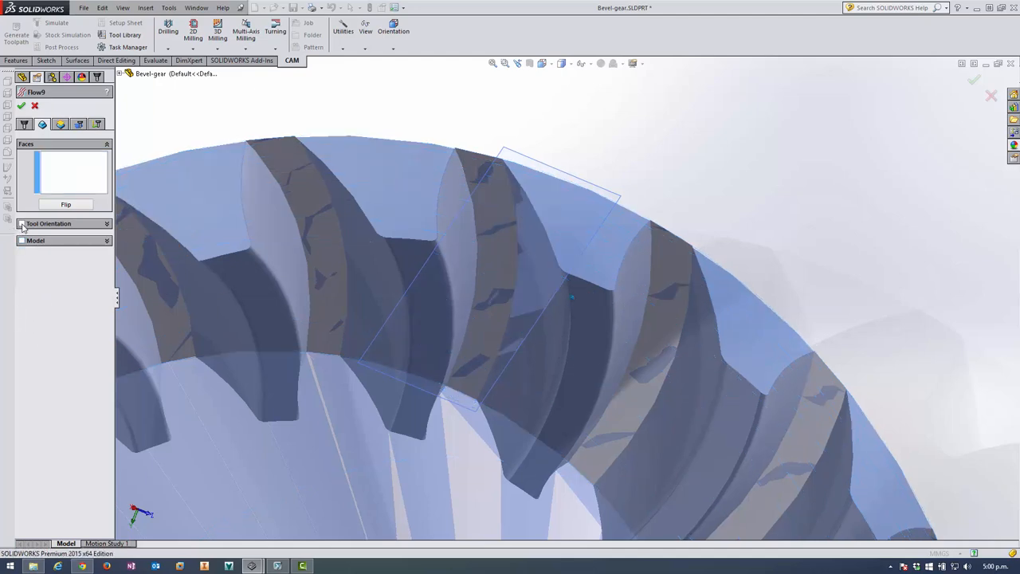
Step: Orient Flow9's tool from Plane1 and select one tooth flank face
{"action": "left_click", "coordinate": [49, 223]}
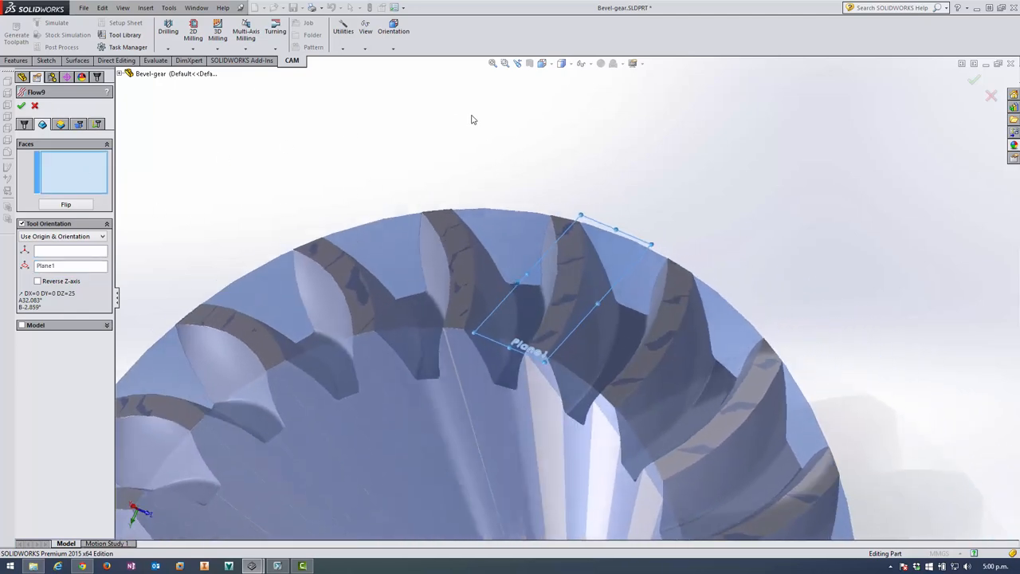
{"action": "left_click", "coordinate": [542, 327]}
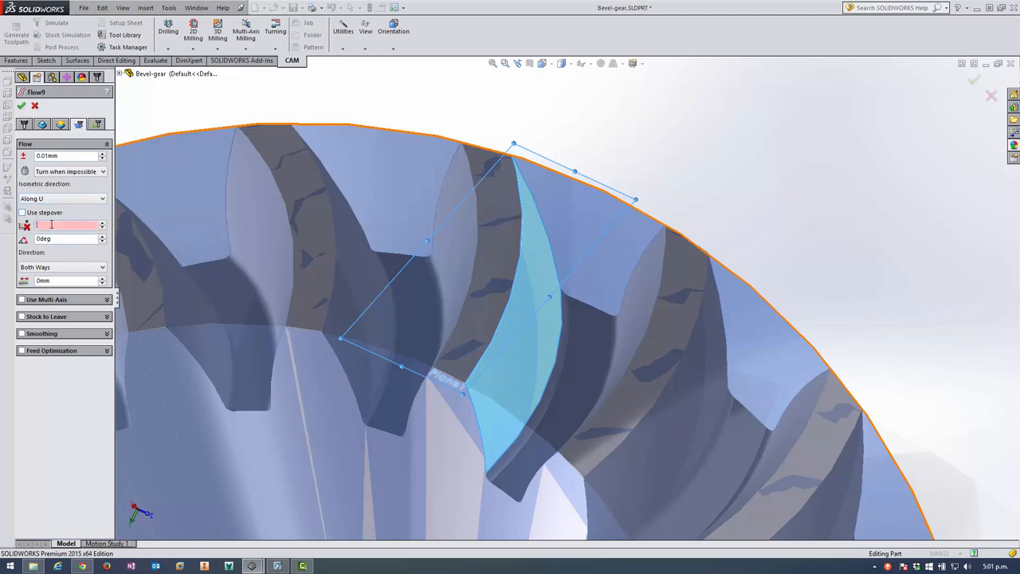
Step: Generate Flow9 with 20 steps and a -60° multi-axis tilt, dismissing the spindle warning
{"action": "type", "text": "20"}
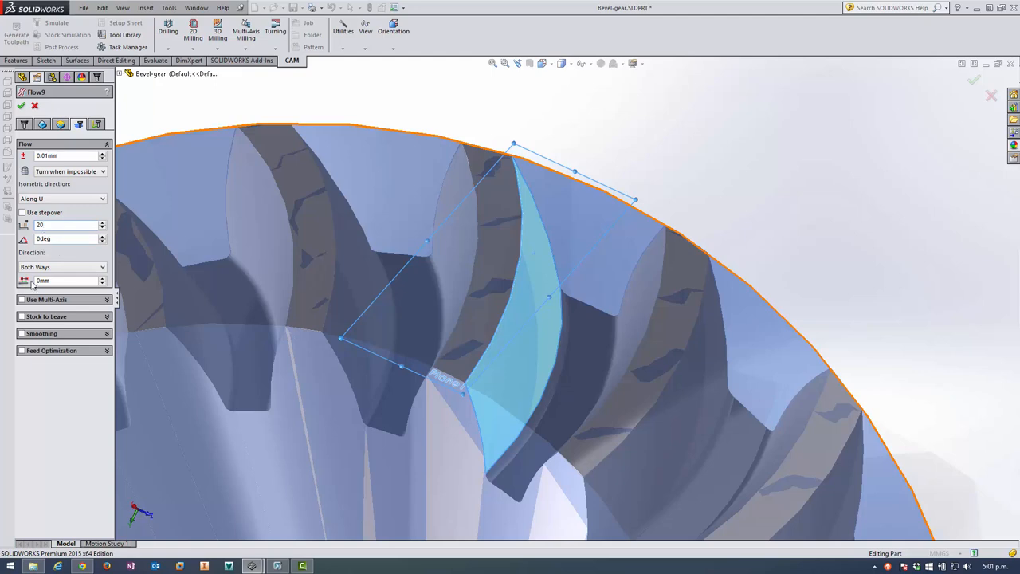
{"action": "left_click", "coordinate": [22, 299]}
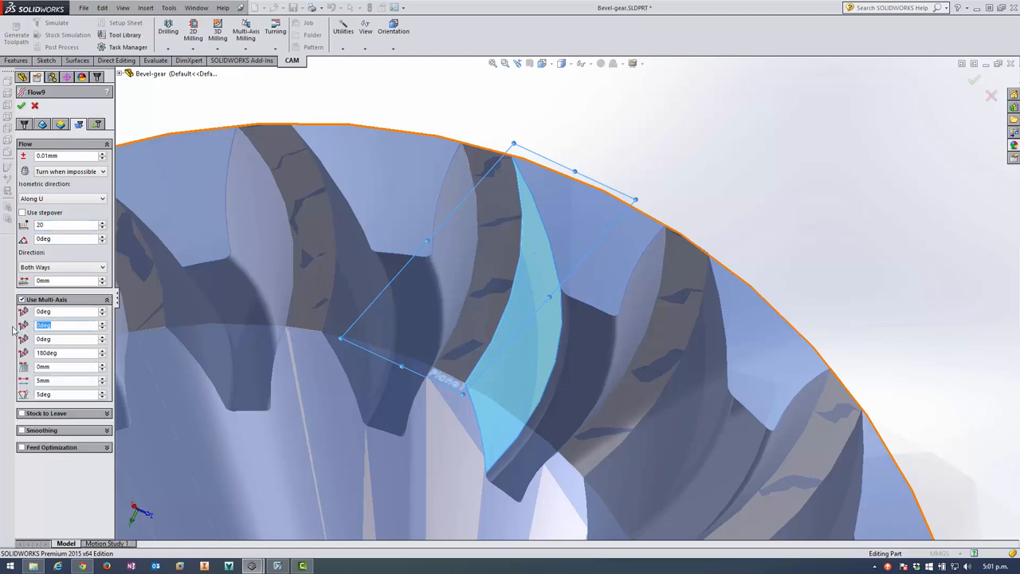
{"action": "type", "text": "-60"}
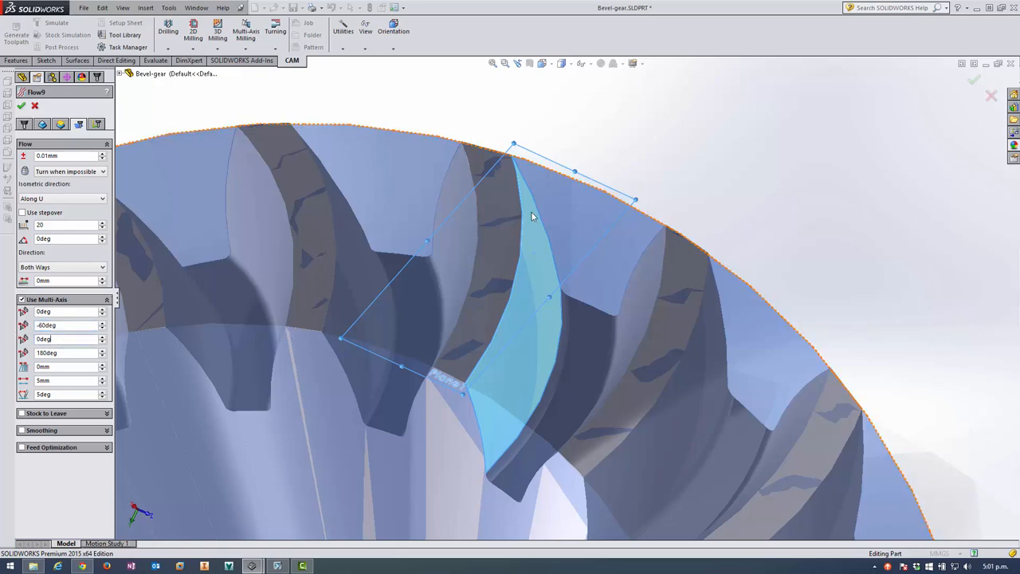
{"action": "left_click", "coordinate": [64, 324]}
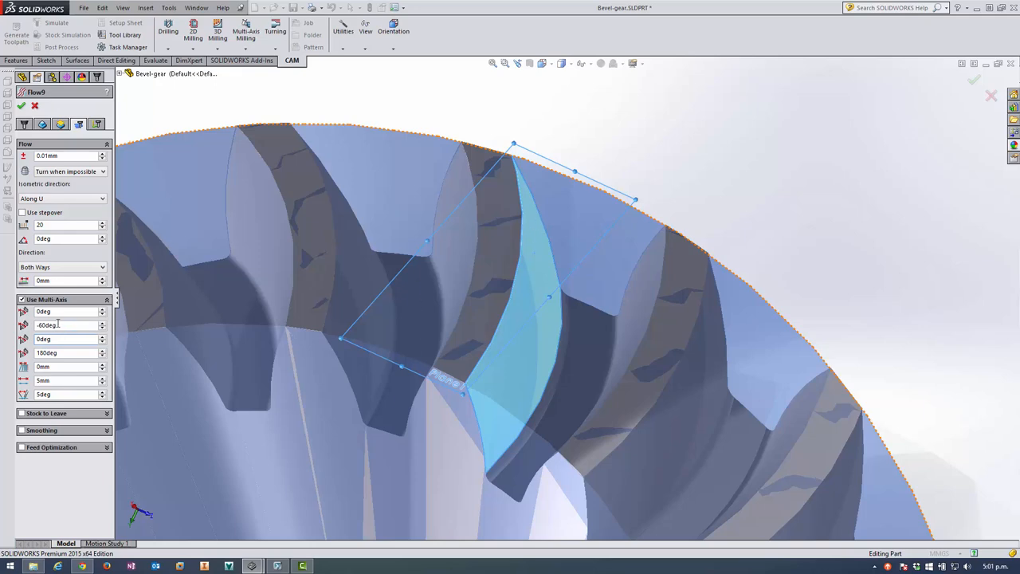
{"action": "mouse_move", "coordinate": [58, 324]}
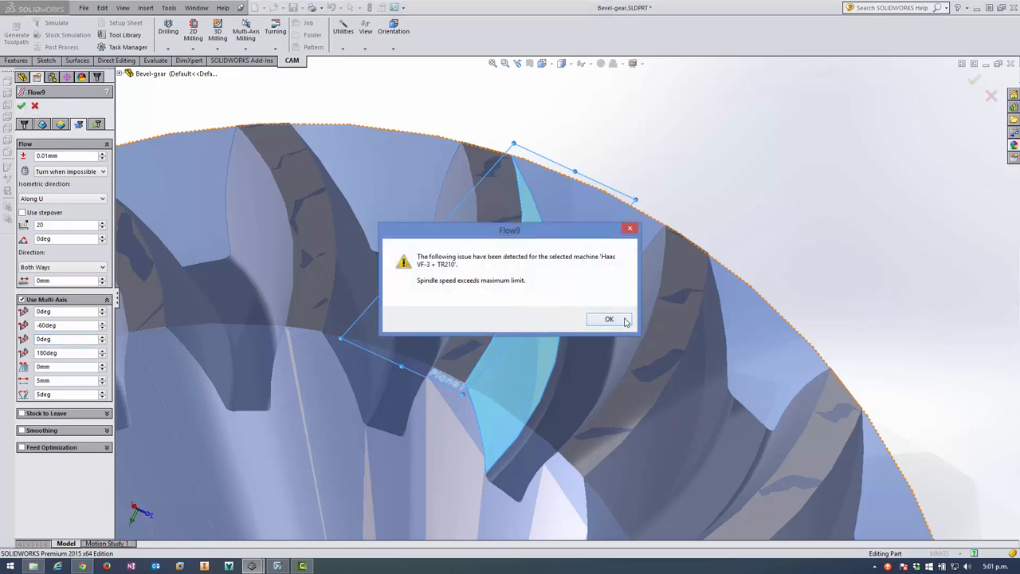
{"action": "left_click", "coordinate": [609, 319]}
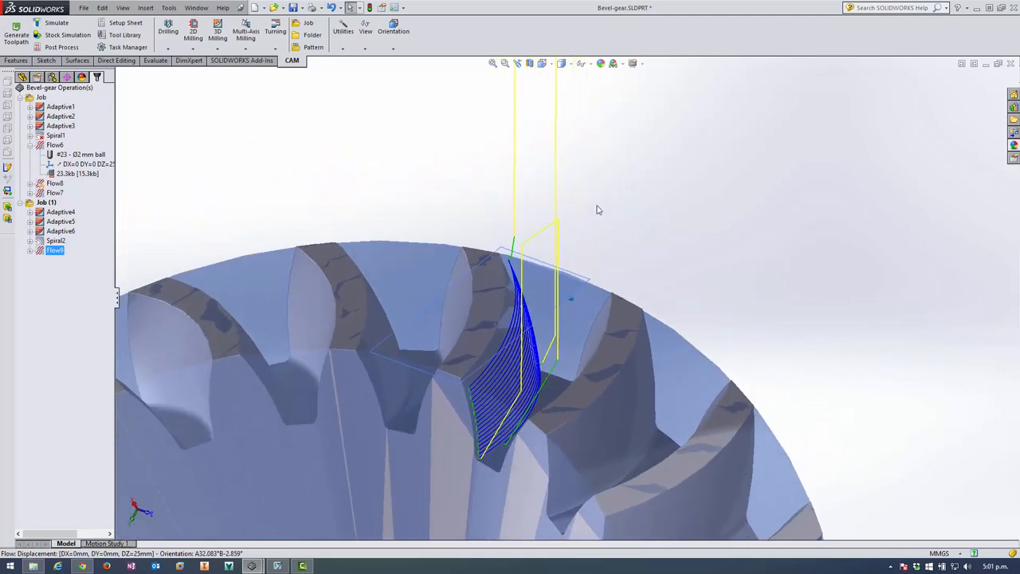
Step: Duplicate the Flow9 operation into Flow10
{"action": "right_click", "coordinate": [55, 250]}
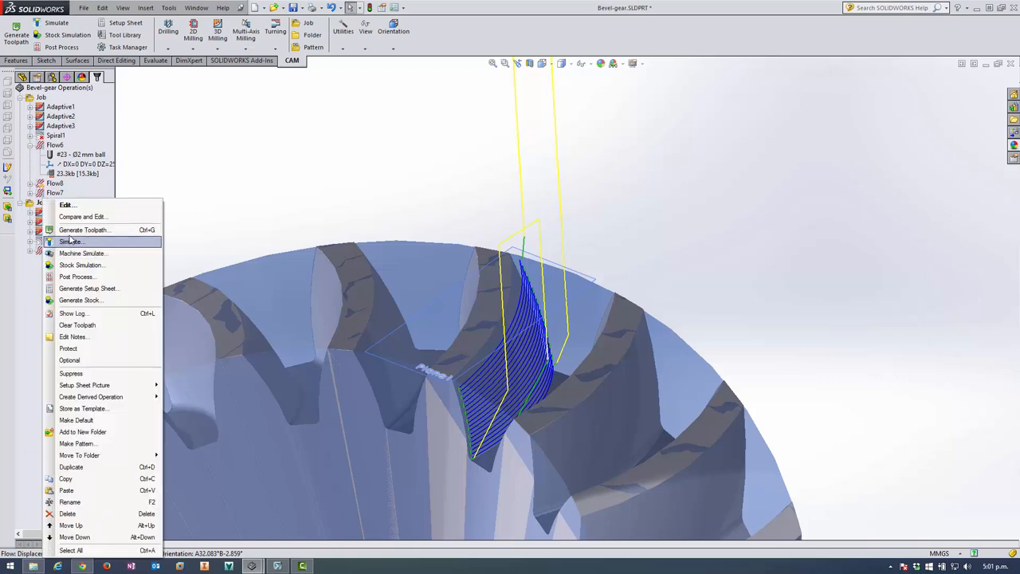
{"action": "left_click", "coordinate": [72, 242]}
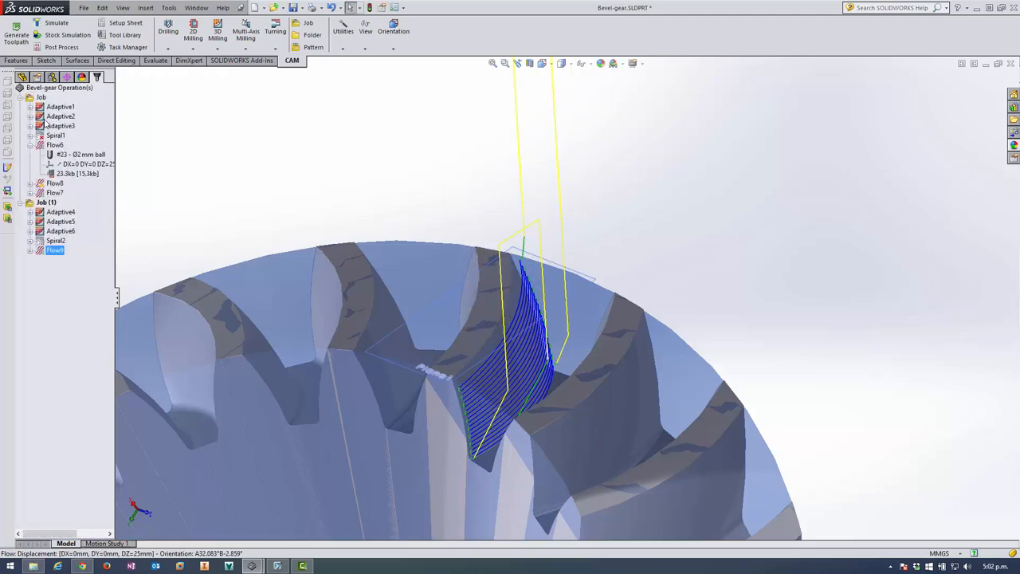
{"action": "right_click", "coordinate": [55, 250]}
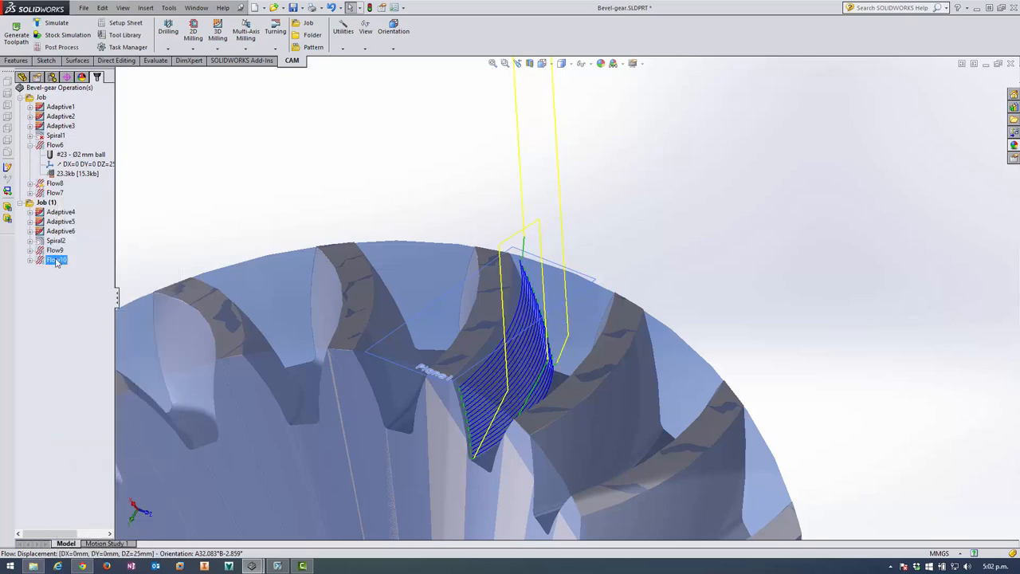
Step: Retarget Flow10 to the opposite tooth flank with a 60° tilt and accept it
{"action": "double_click", "coordinate": [56, 260]}
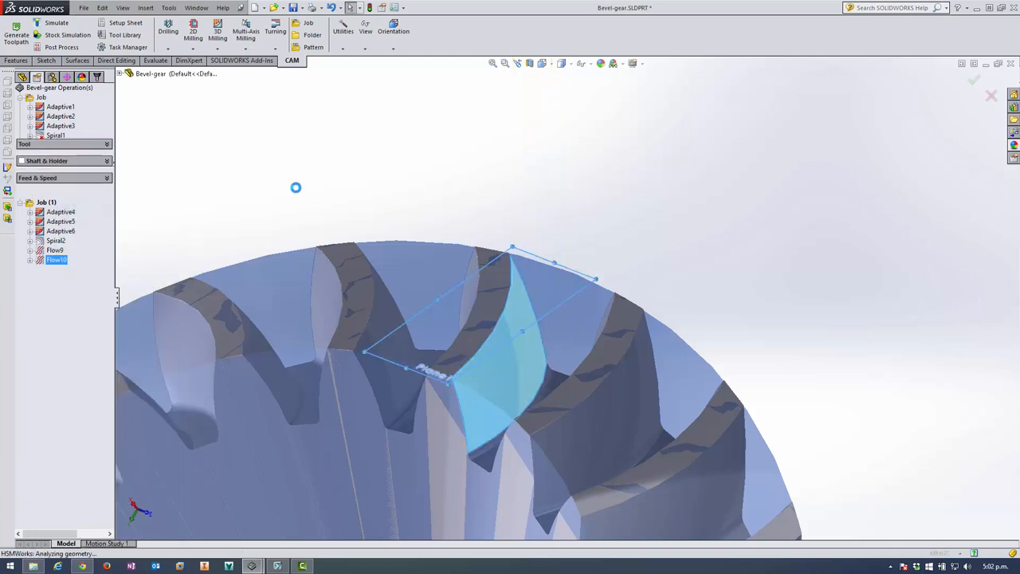
{"action": "double_click", "coordinate": [56, 260]}
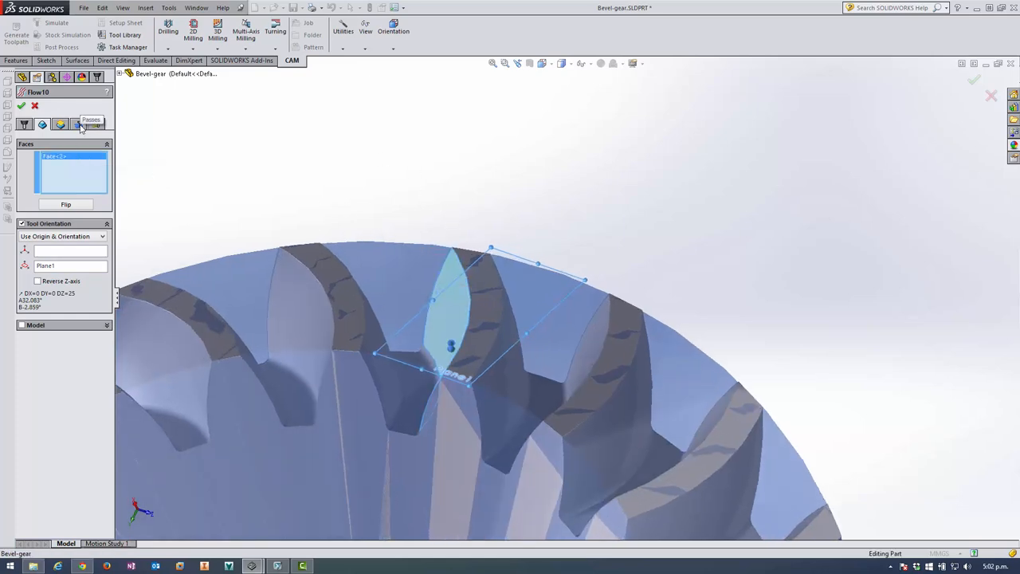
{"action": "left_click", "coordinate": [78, 124]}
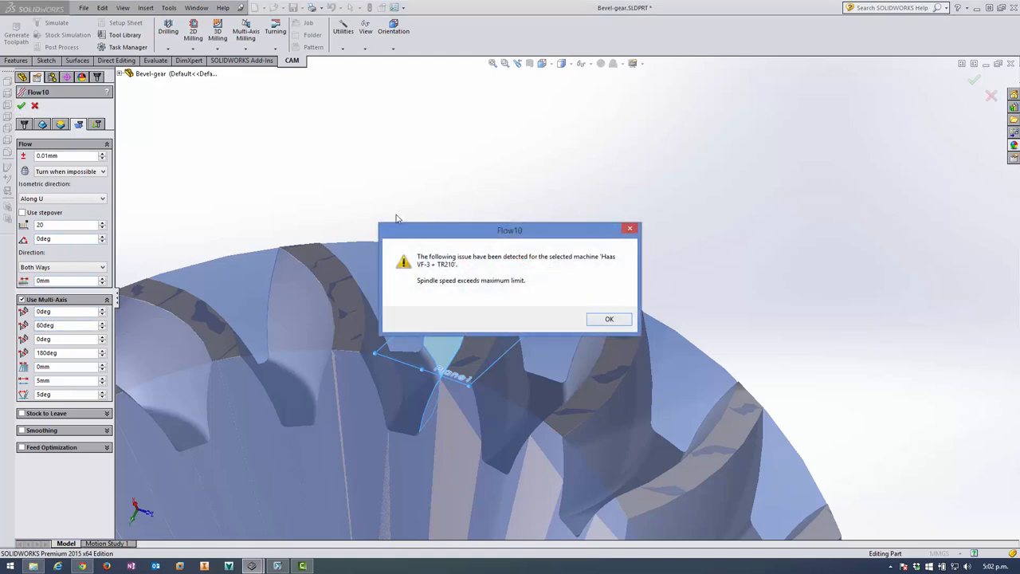
{"action": "left_click", "coordinate": [609, 319]}
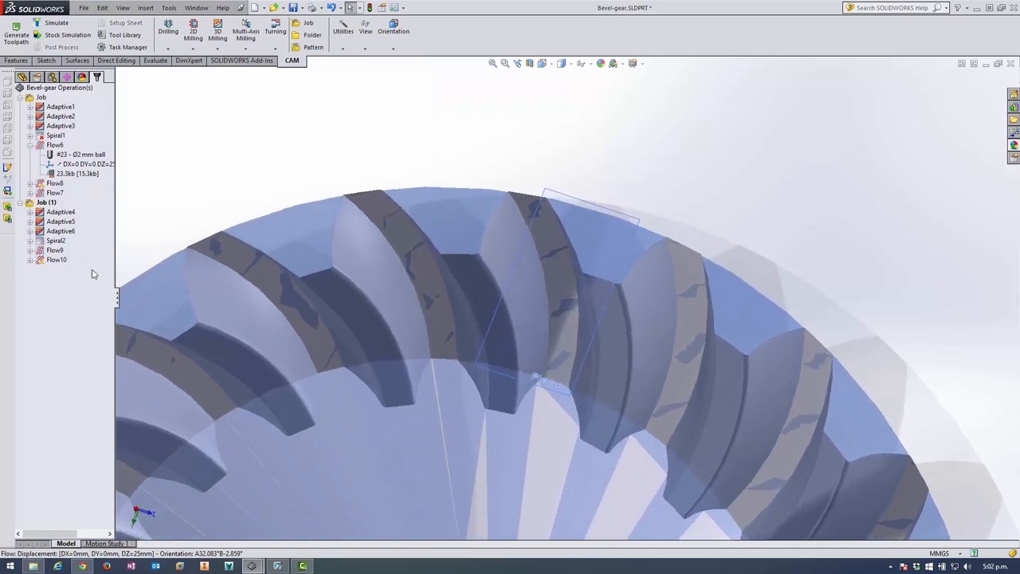
Step: Circularly pattern Adaptive5 through Flow10 360° around the gear, count 21
{"action": "left_click", "coordinate": [61, 232]}
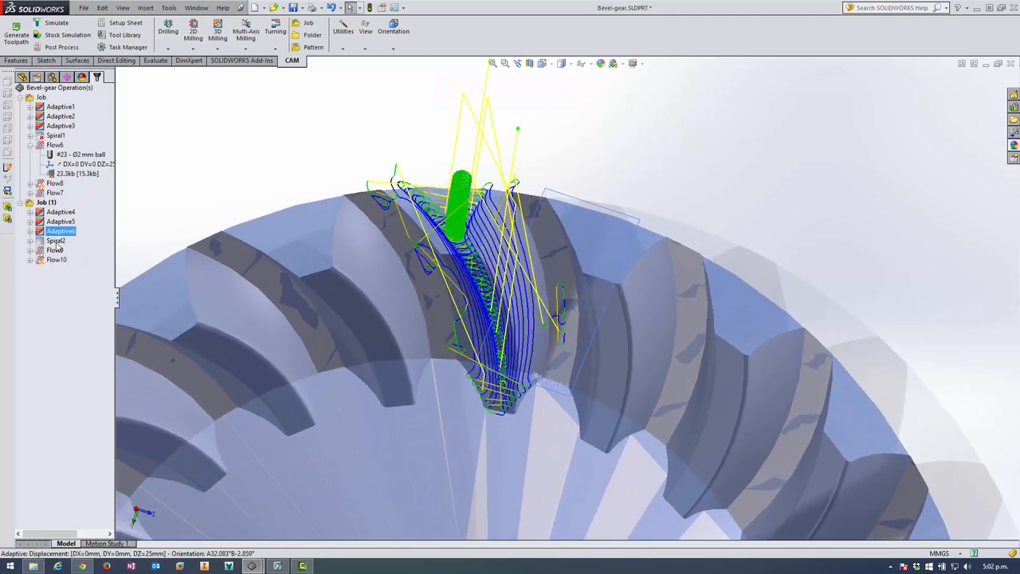
{"action": "left_click", "coordinate": [55, 240]}
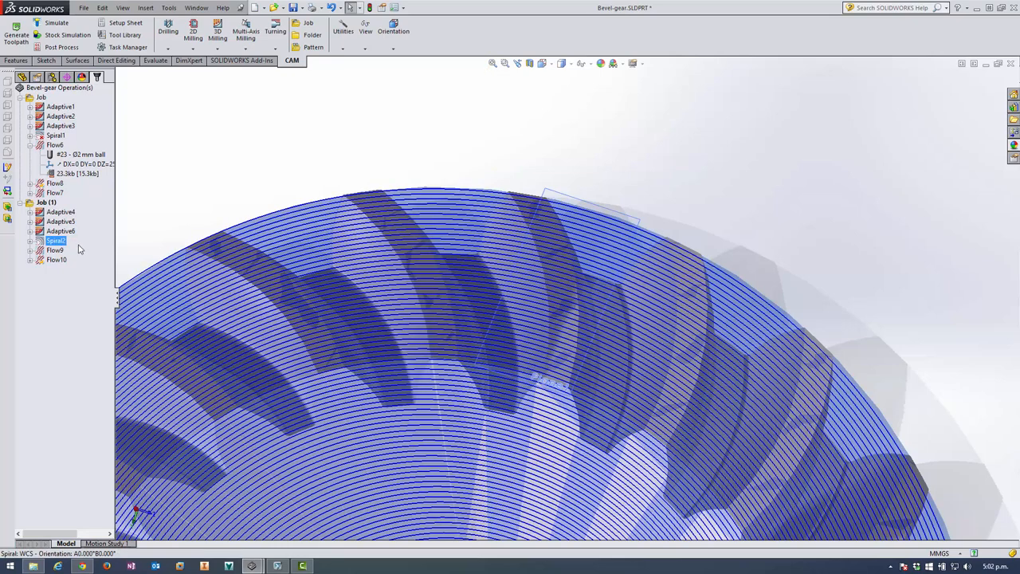
{"action": "left_click", "coordinate": [61, 231]}
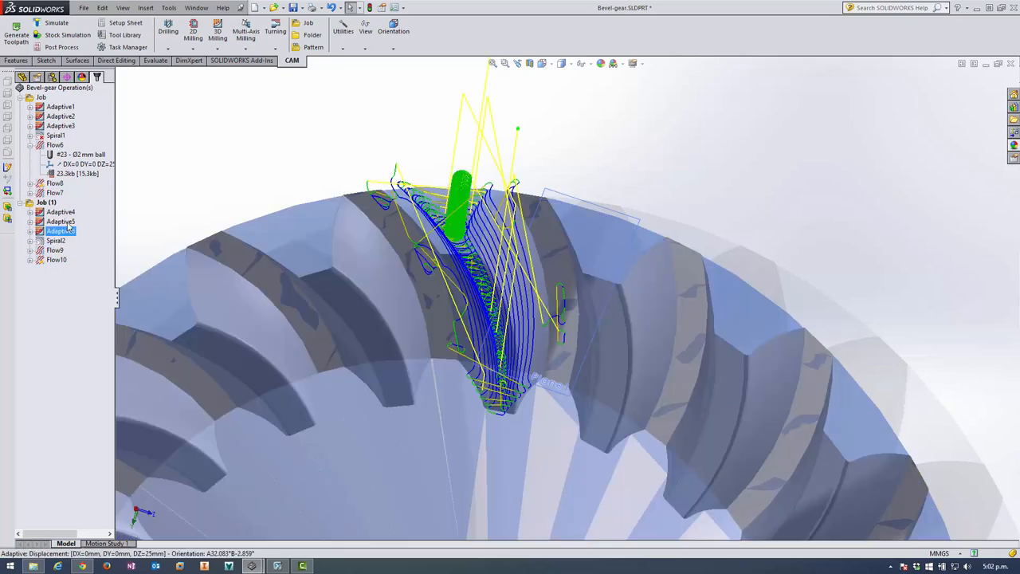
{"action": "left_click", "coordinate": [60, 221]}
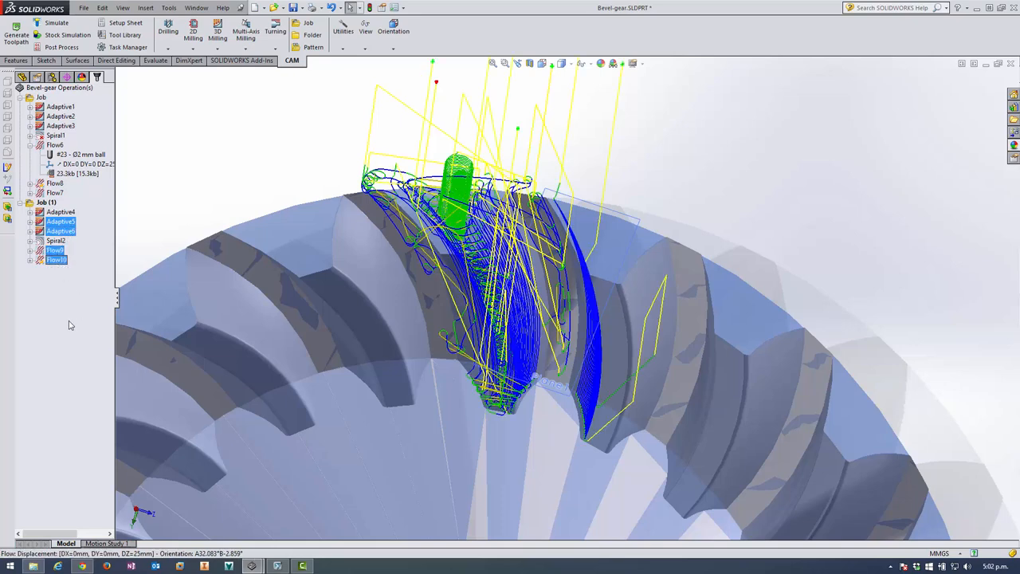
{"action": "mouse_move", "coordinate": [71, 322]}
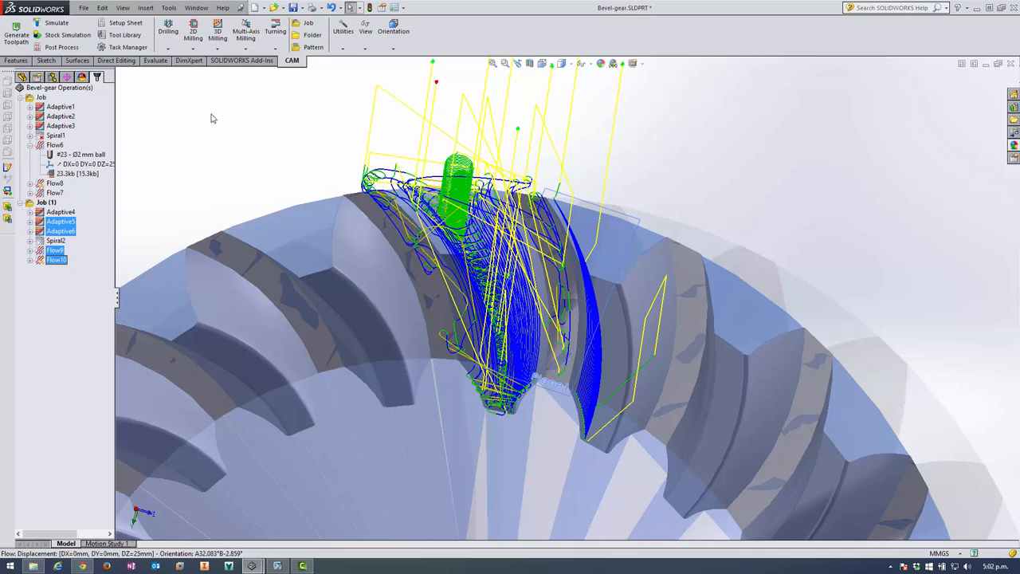
{"action": "left_click", "coordinate": [313, 46]}
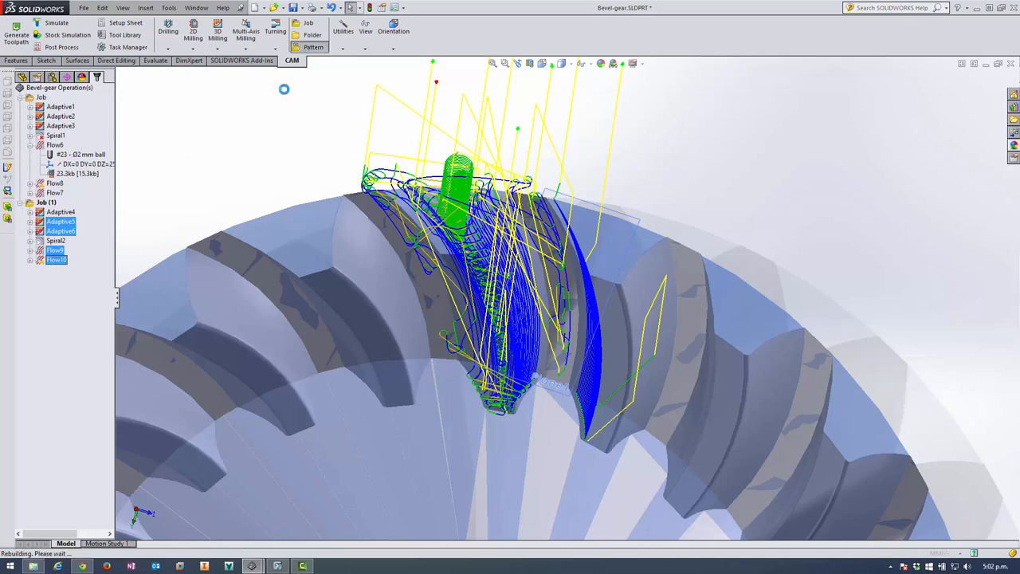
{"action": "left_click", "coordinate": [313, 47]}
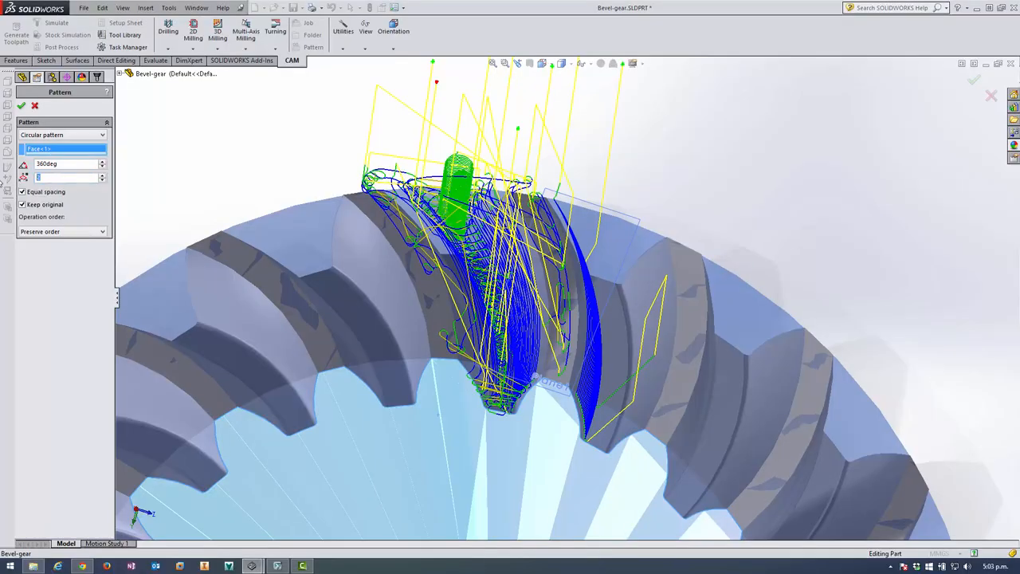
{"action": "type", "text": "21"}
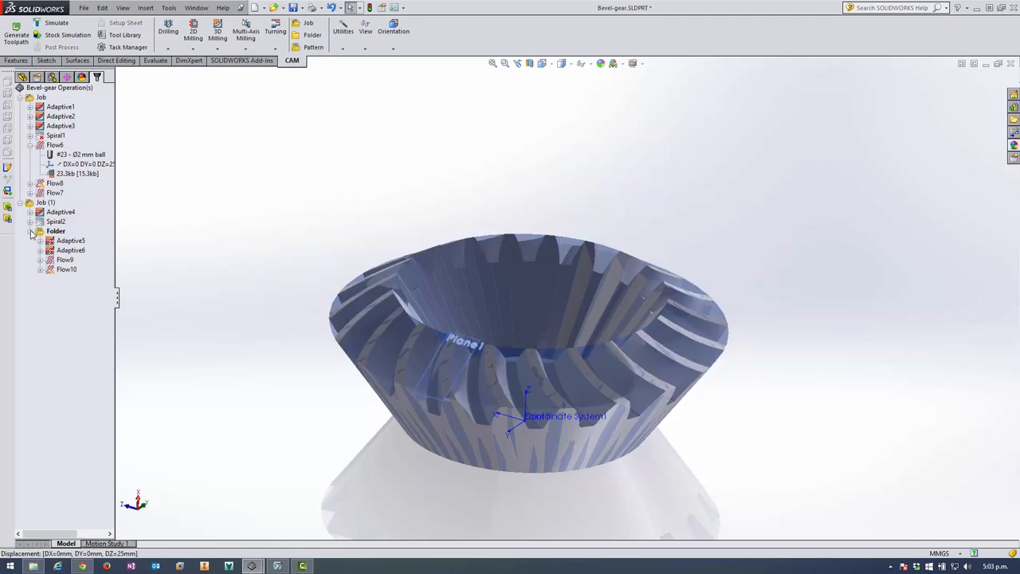
Step: Collapse the patterned toolpaths folder to reveal Job (1)'s cylindrical stock
{"action": "left_click", "coordinate": [46, 202]}
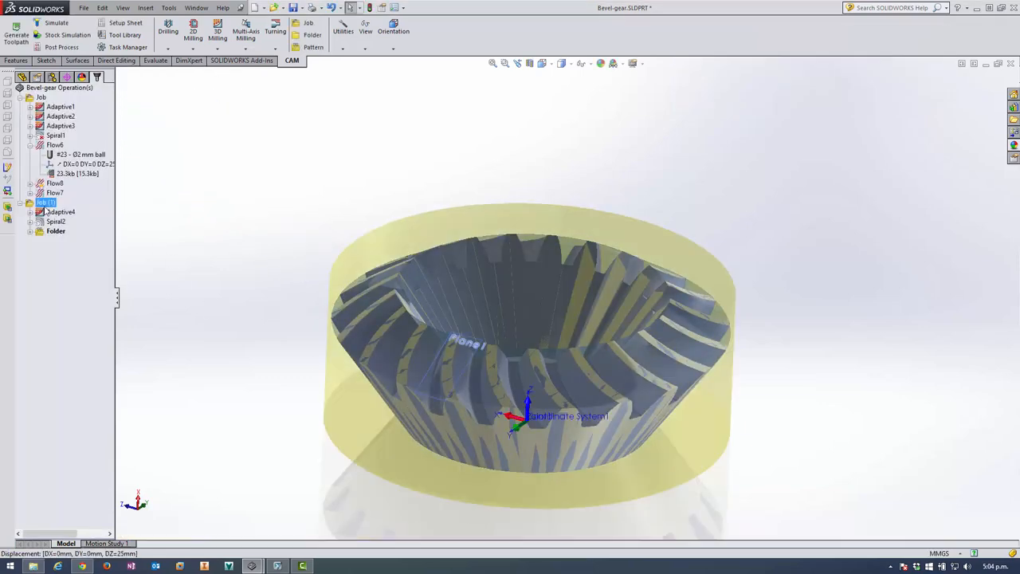
Step: Machine-simulate all of Job (1), accepting the invalid-operations warning
{"action": "right_click", "coordinate": [45, 202]}
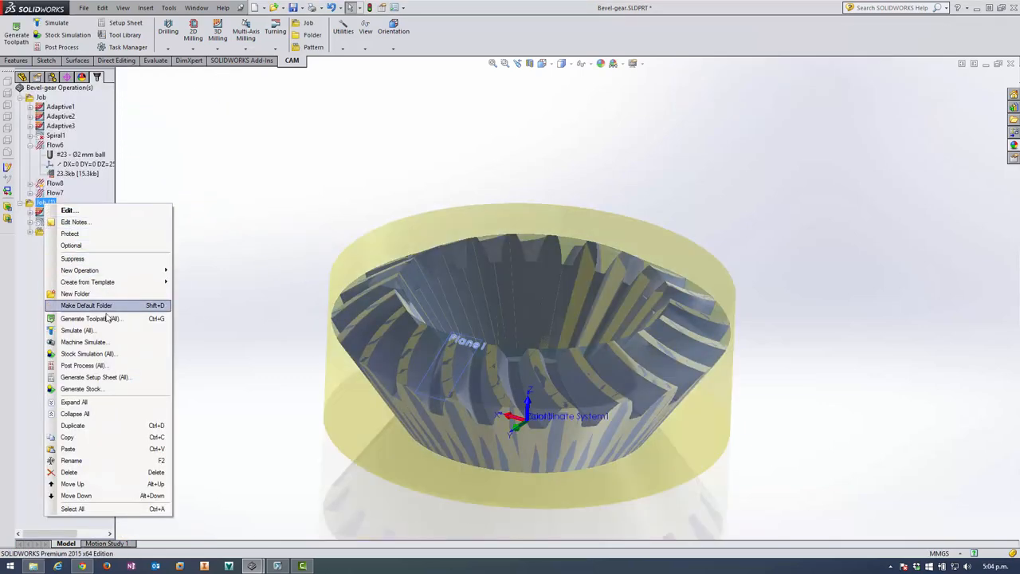
{"action": "mouse_move", "coordinate": [85, 342]}
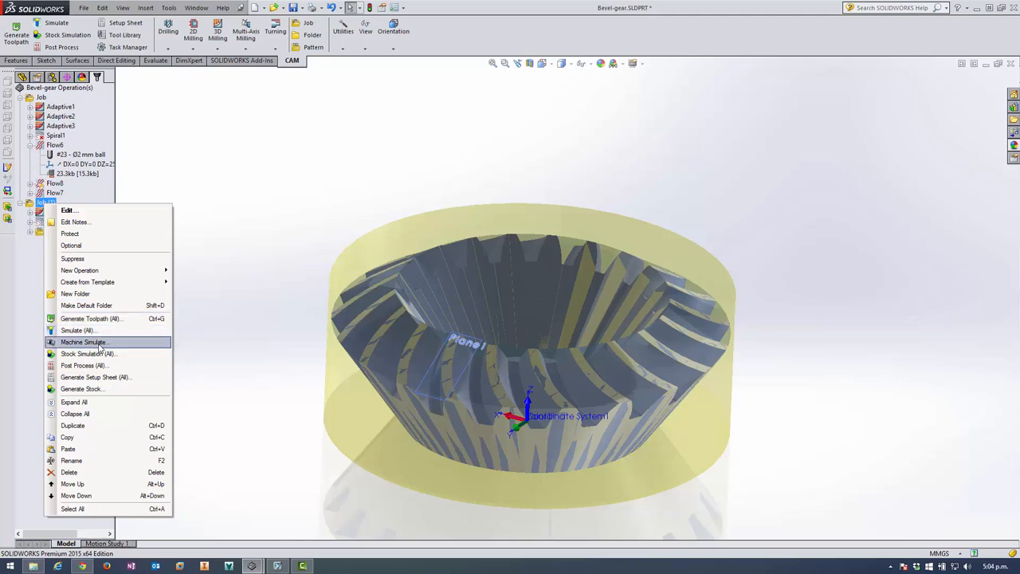
{"action": "left_click", "coordinate": [83, 342]}
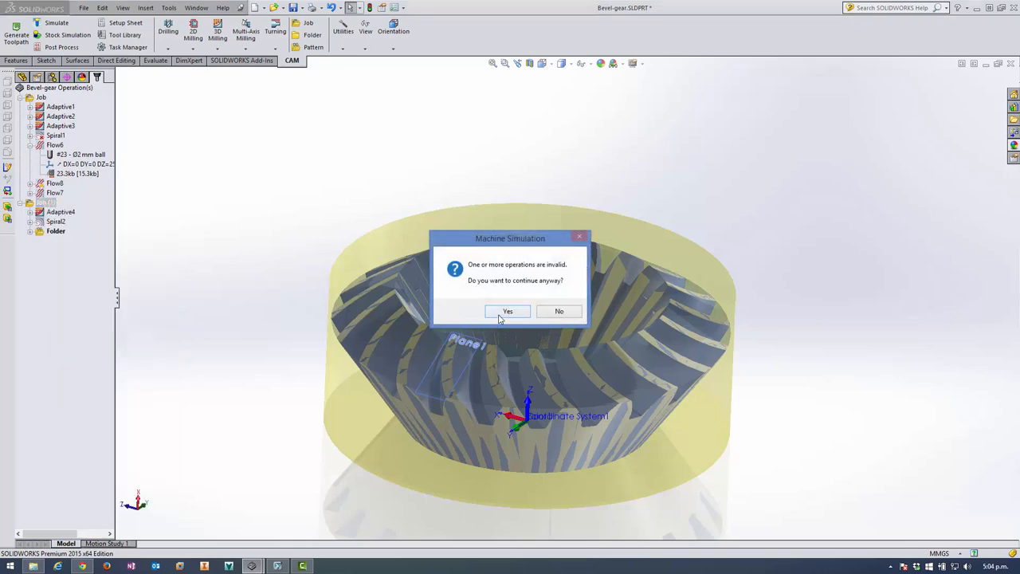
{"action": "left_click", "coordinate": [508, 311]}
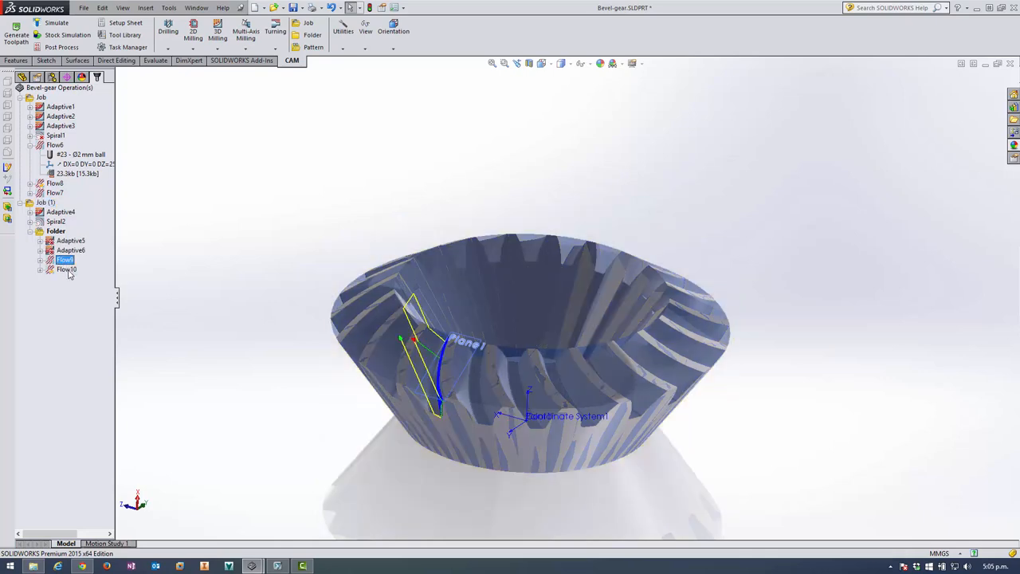
Step: Play a machine simulation of Flow9 and Flow10 on the Haas VF-3 + TR210, then close it
{"action": "left_click", "coordinate": [66, 269]}
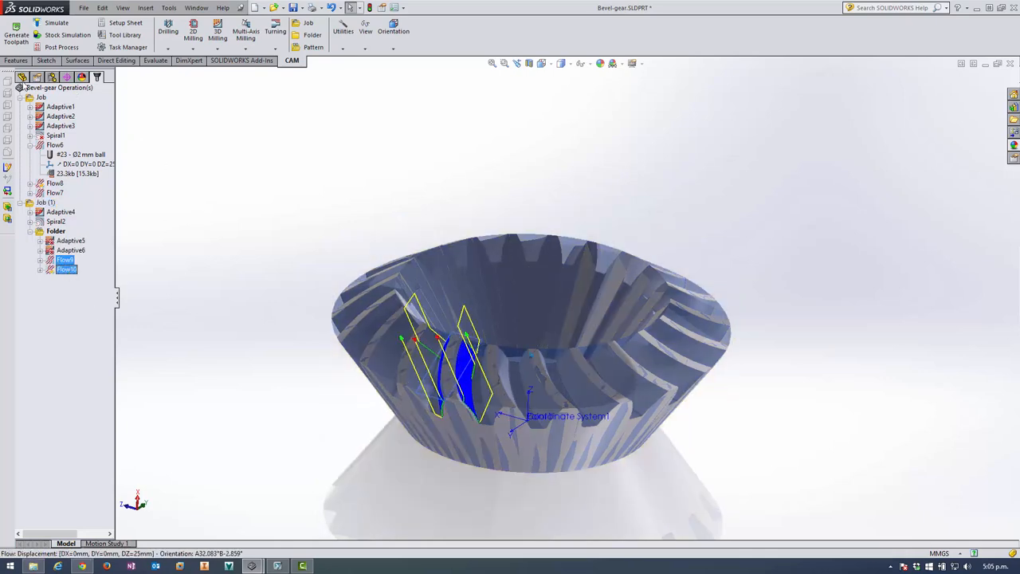
{"action": "right_click", "coordinate": [65, 260]}
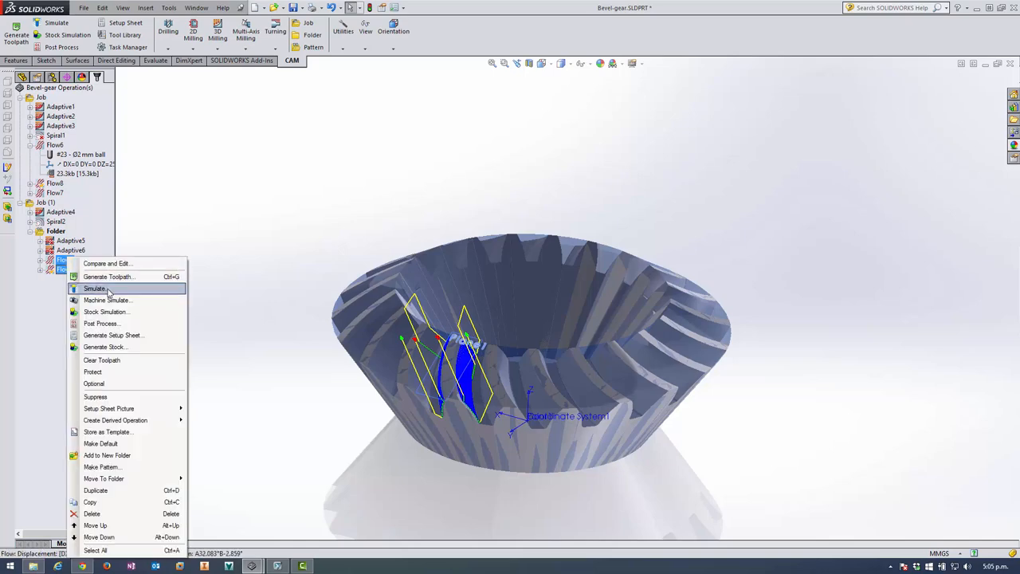
{"action": "left_click", "coordinate": [95, 288]}
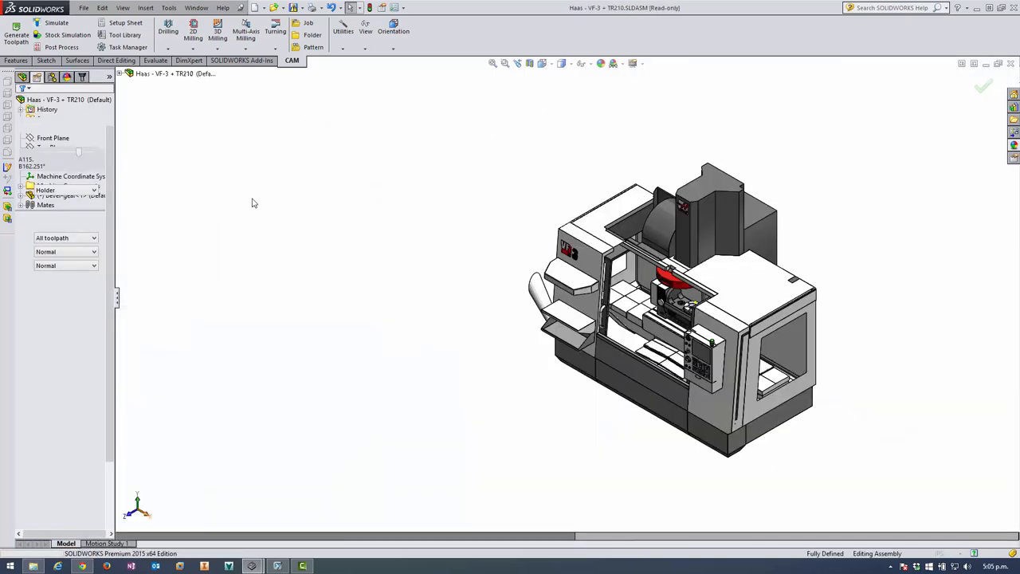
{"action": "left_click", "coordinate": [56, 22]}
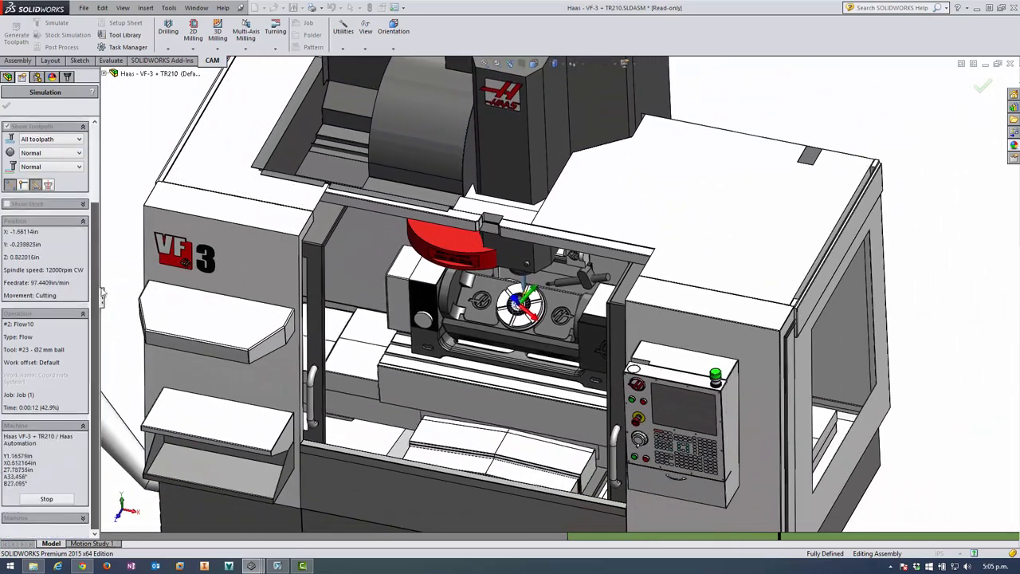
{"action": "left_click", "coordinate": [46, 498]}
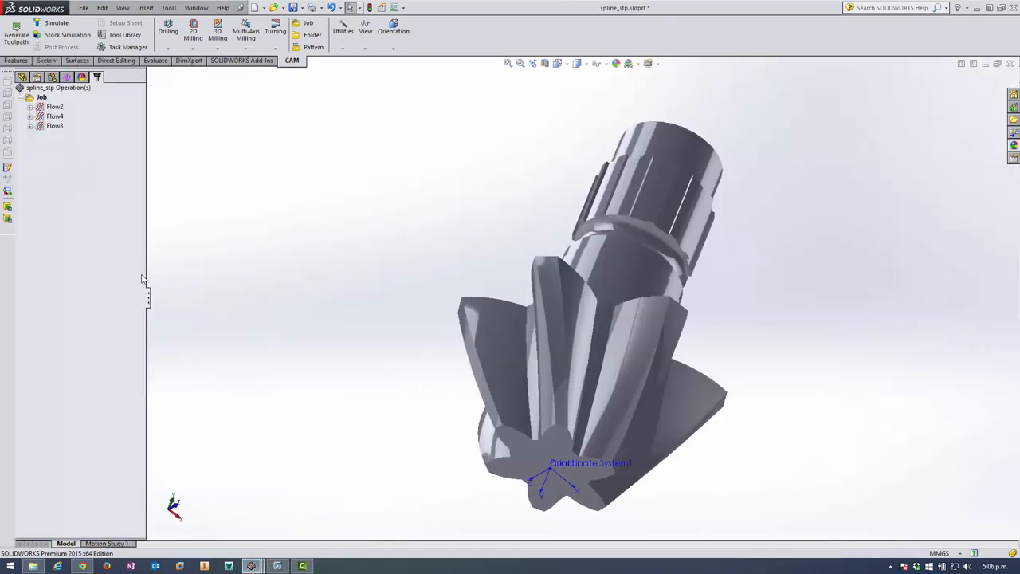
Step: Show Flow4's toolpath and inspect Flow2's 4-axis settings without changing them
{"action": "left_click", "coordinate": [54, 106]}
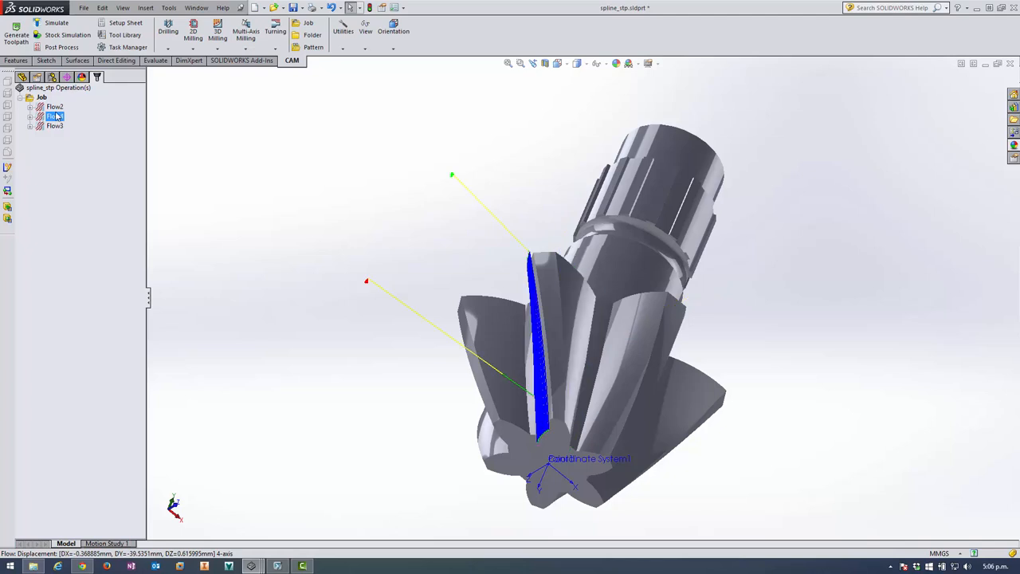
{"action": "double_click", "coordinate": [53, 116]}
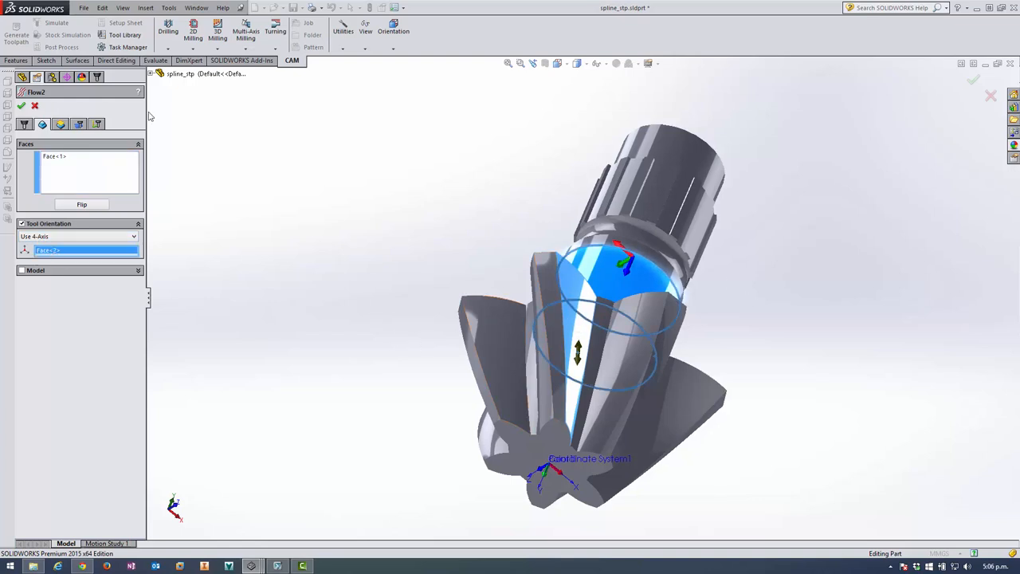
{"action": "left_click", "coordinate": [22, 104]}
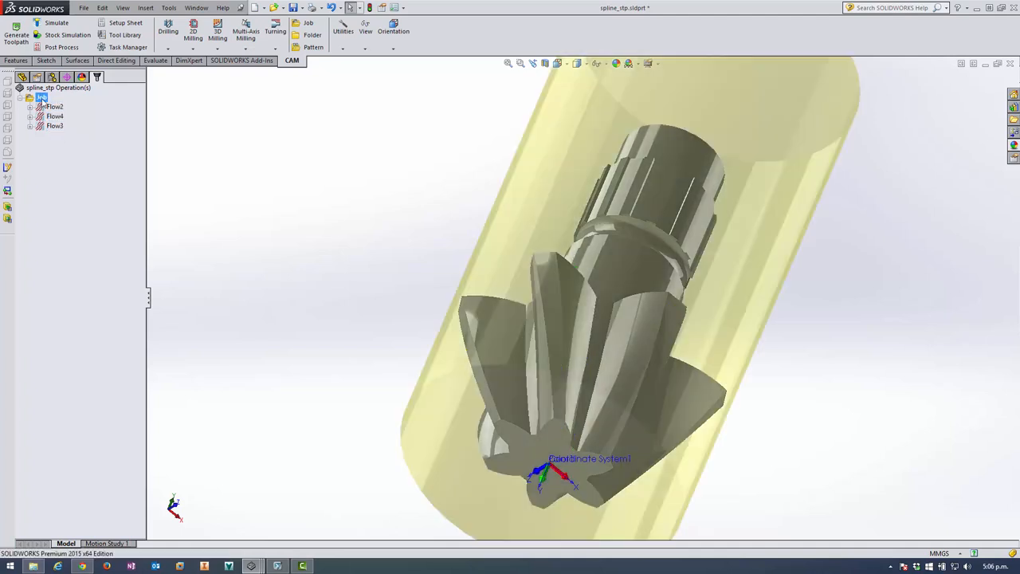
Step: Load the spline job into the EC-1600YZT machine via Machine Simulate
{"action": "right_click", "coordinate": [41, 96]}
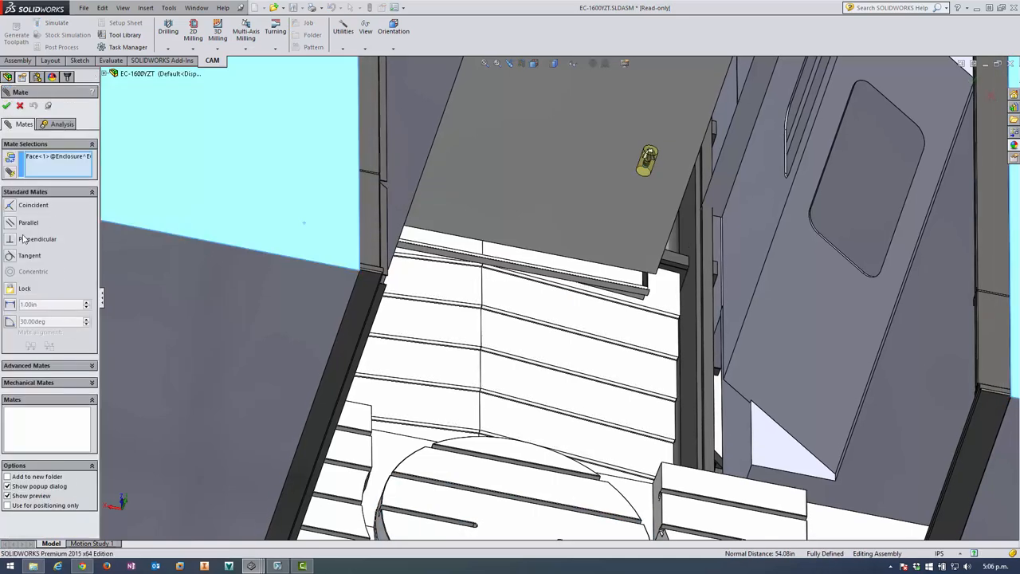
Step: Set the enclosure mate distance to 6.00in and play the Flow3 simulation
{"action": "left_click", "coordinate": [48, 304]}
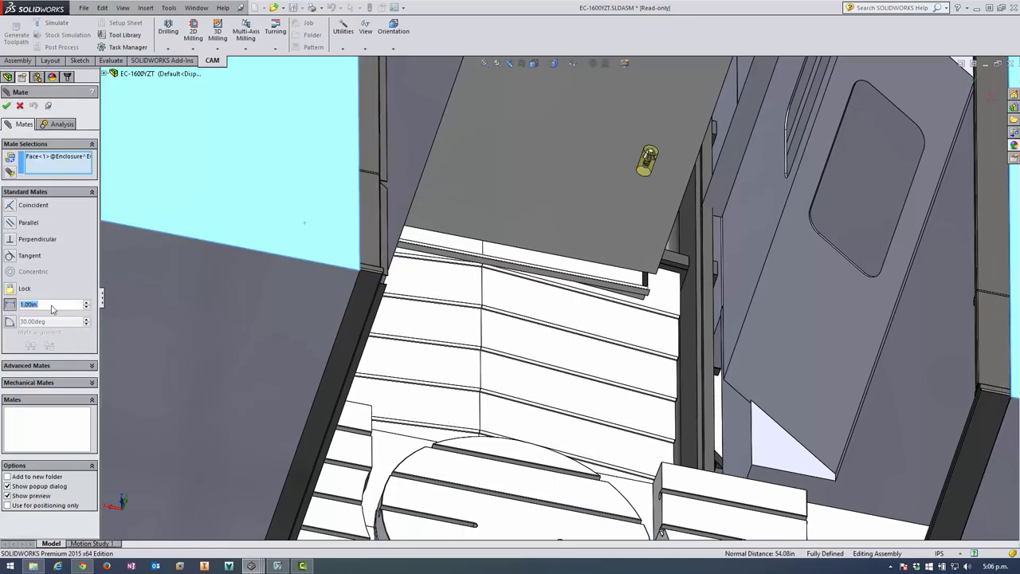
{"action": "type", "text": "6.00in"}
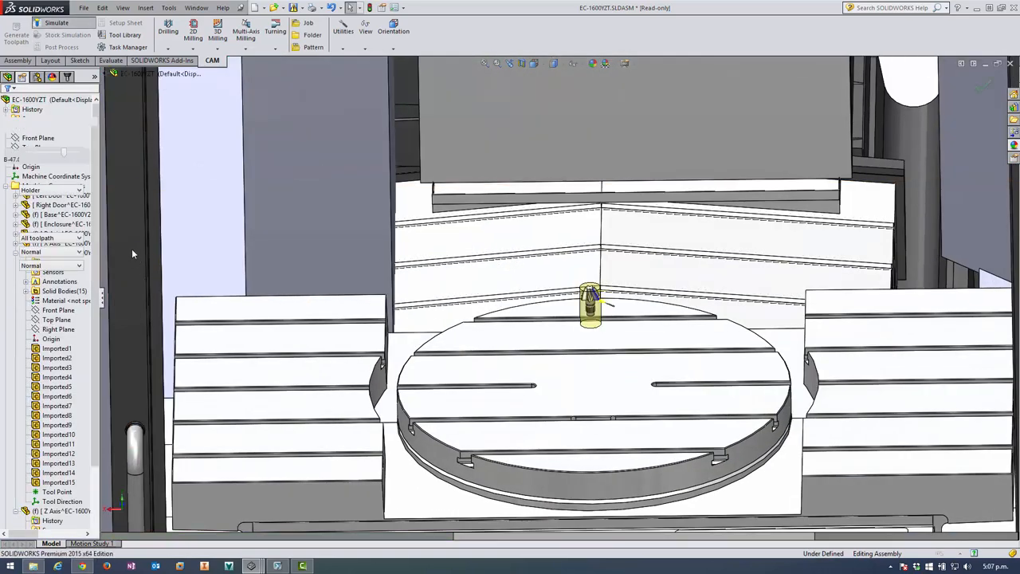
{"action": "left_click", "coordinate": [45, 28]}
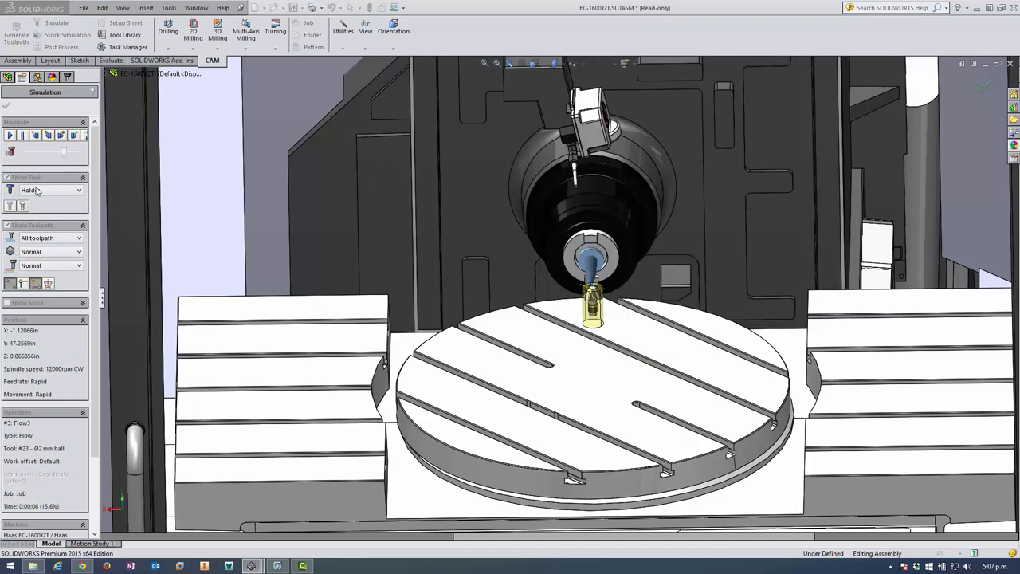